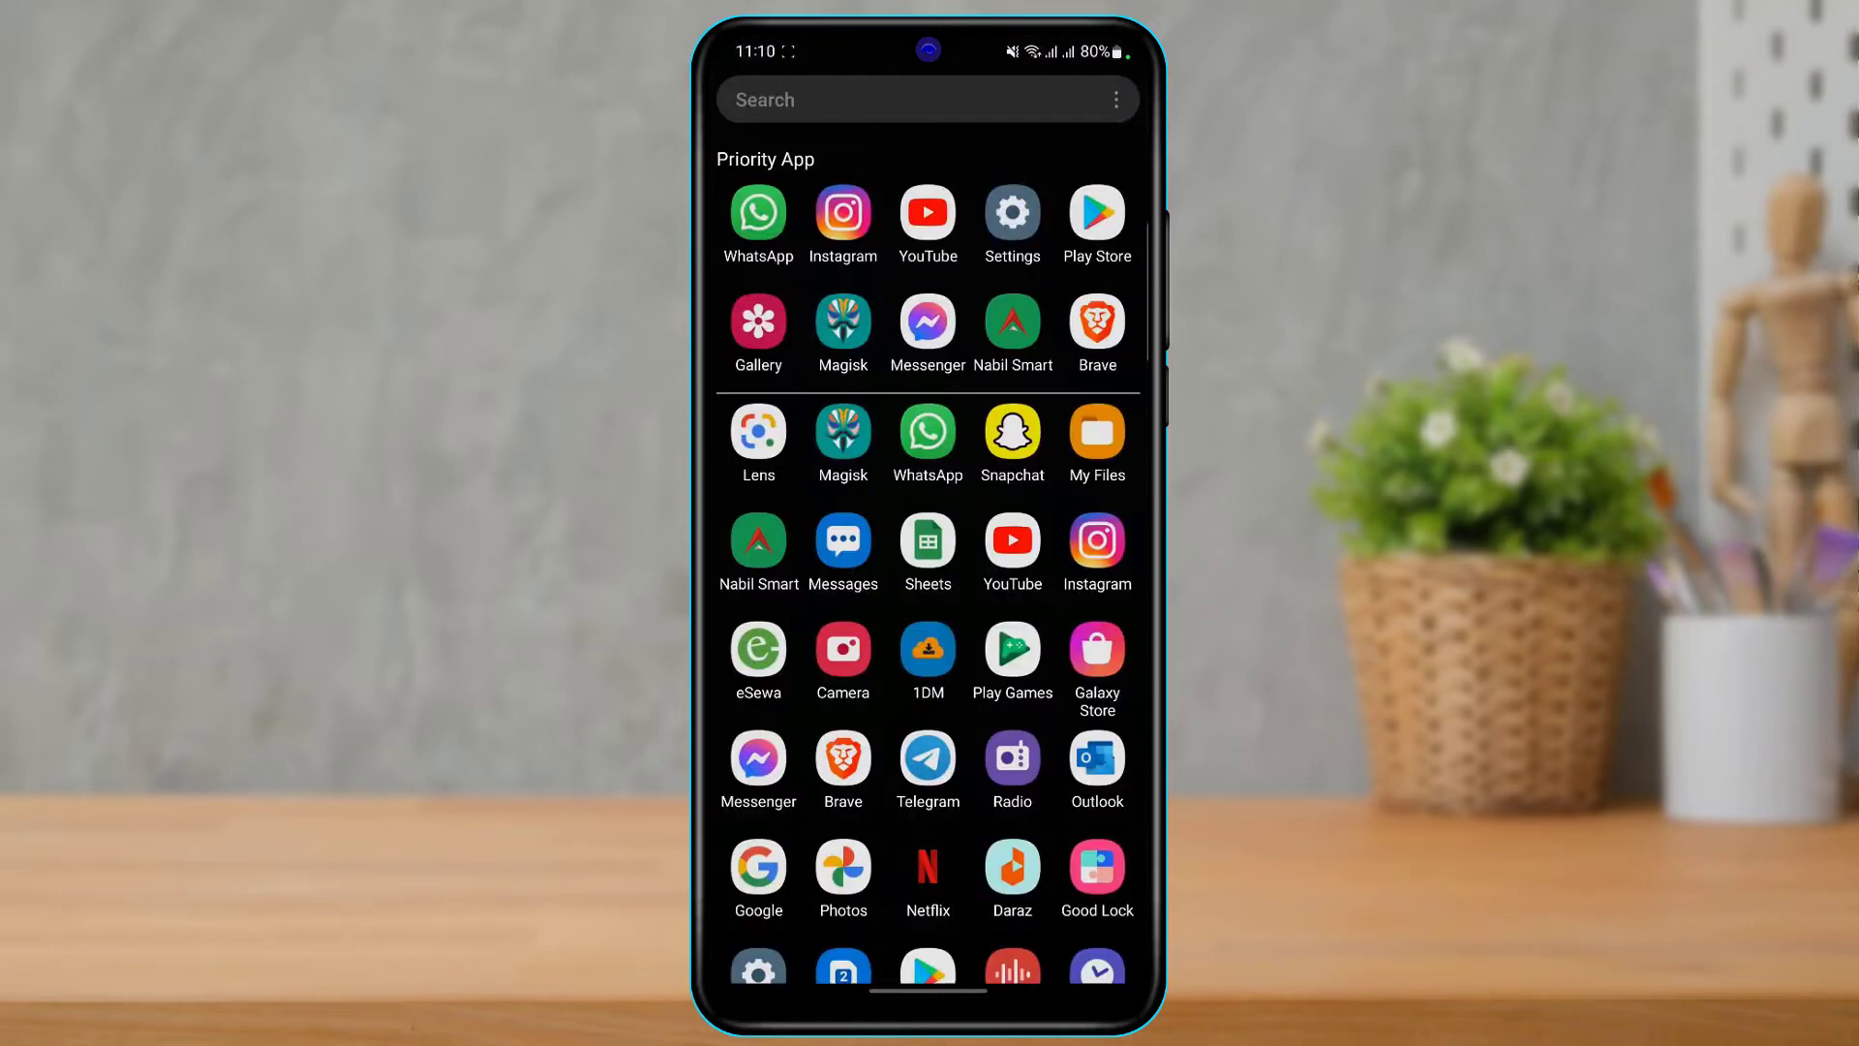
Show the recent apps overview with the Snapchat card.
left_click(1011, 435)
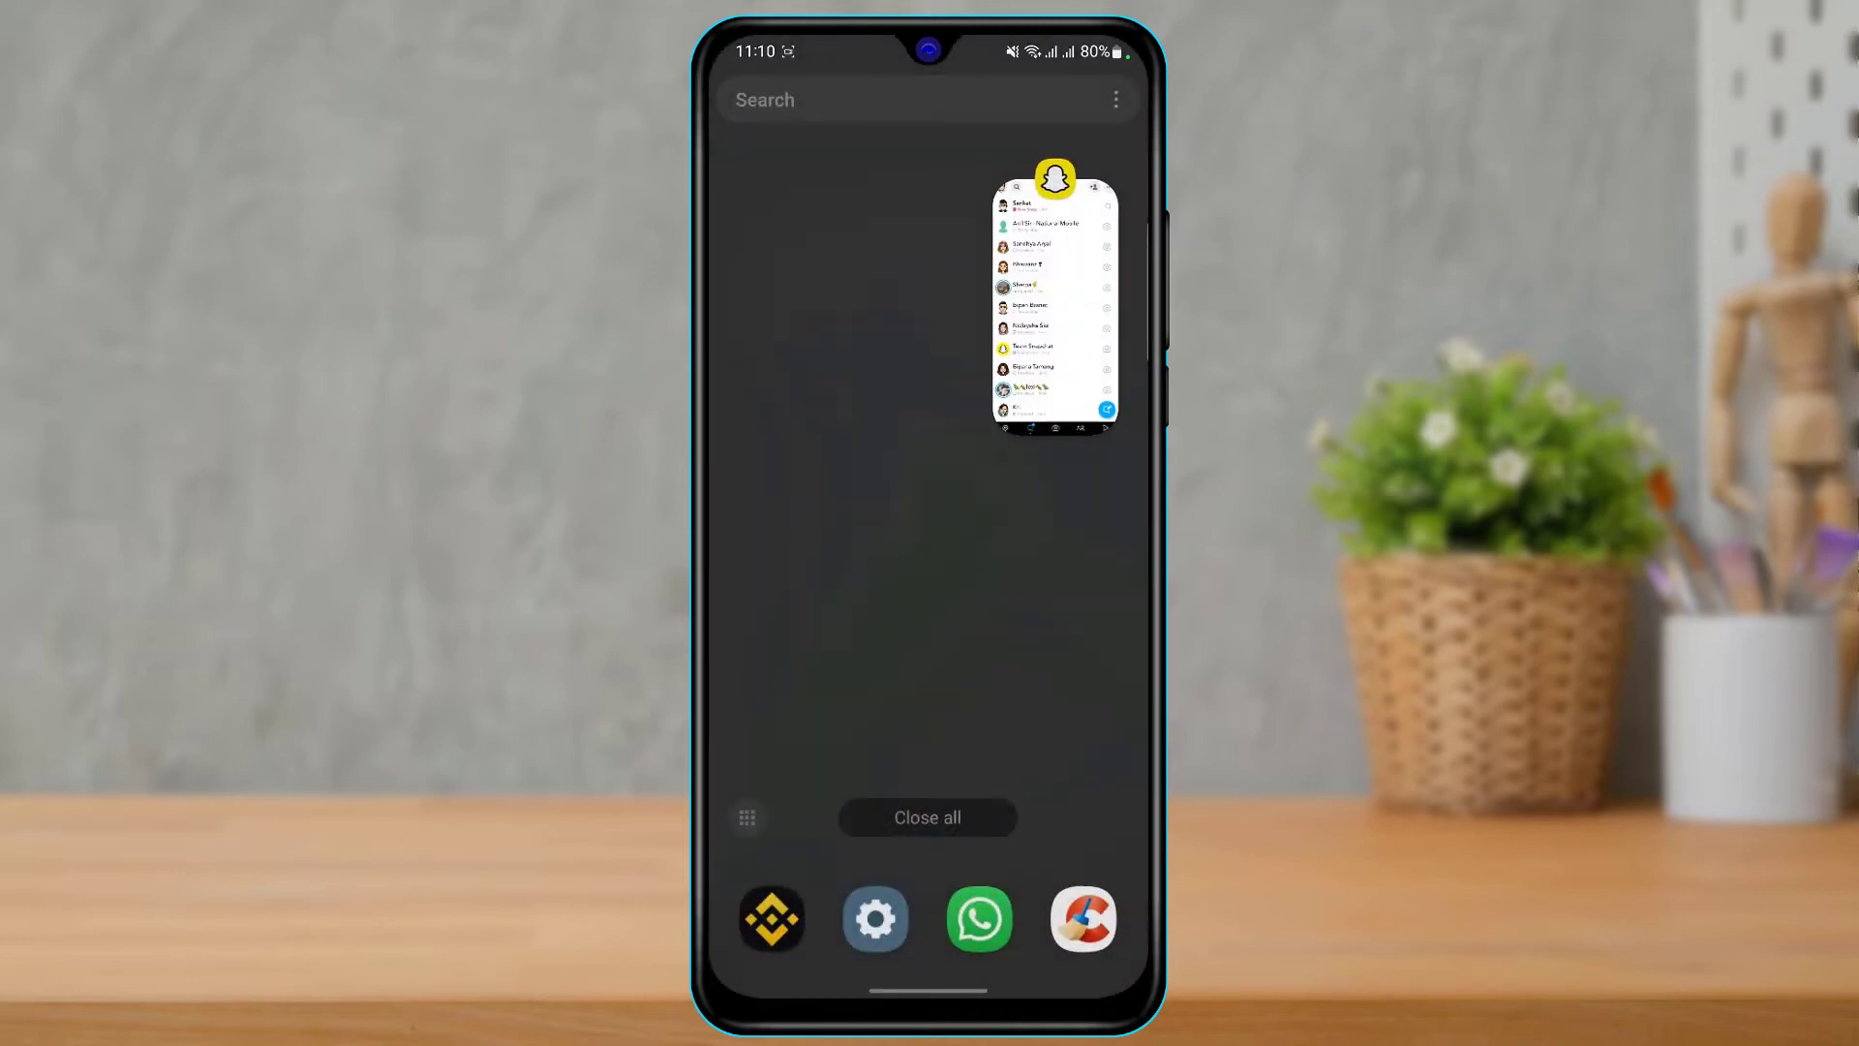
Switch on flight mode from quick settings to cut the connection.
left_click(1052, 306)
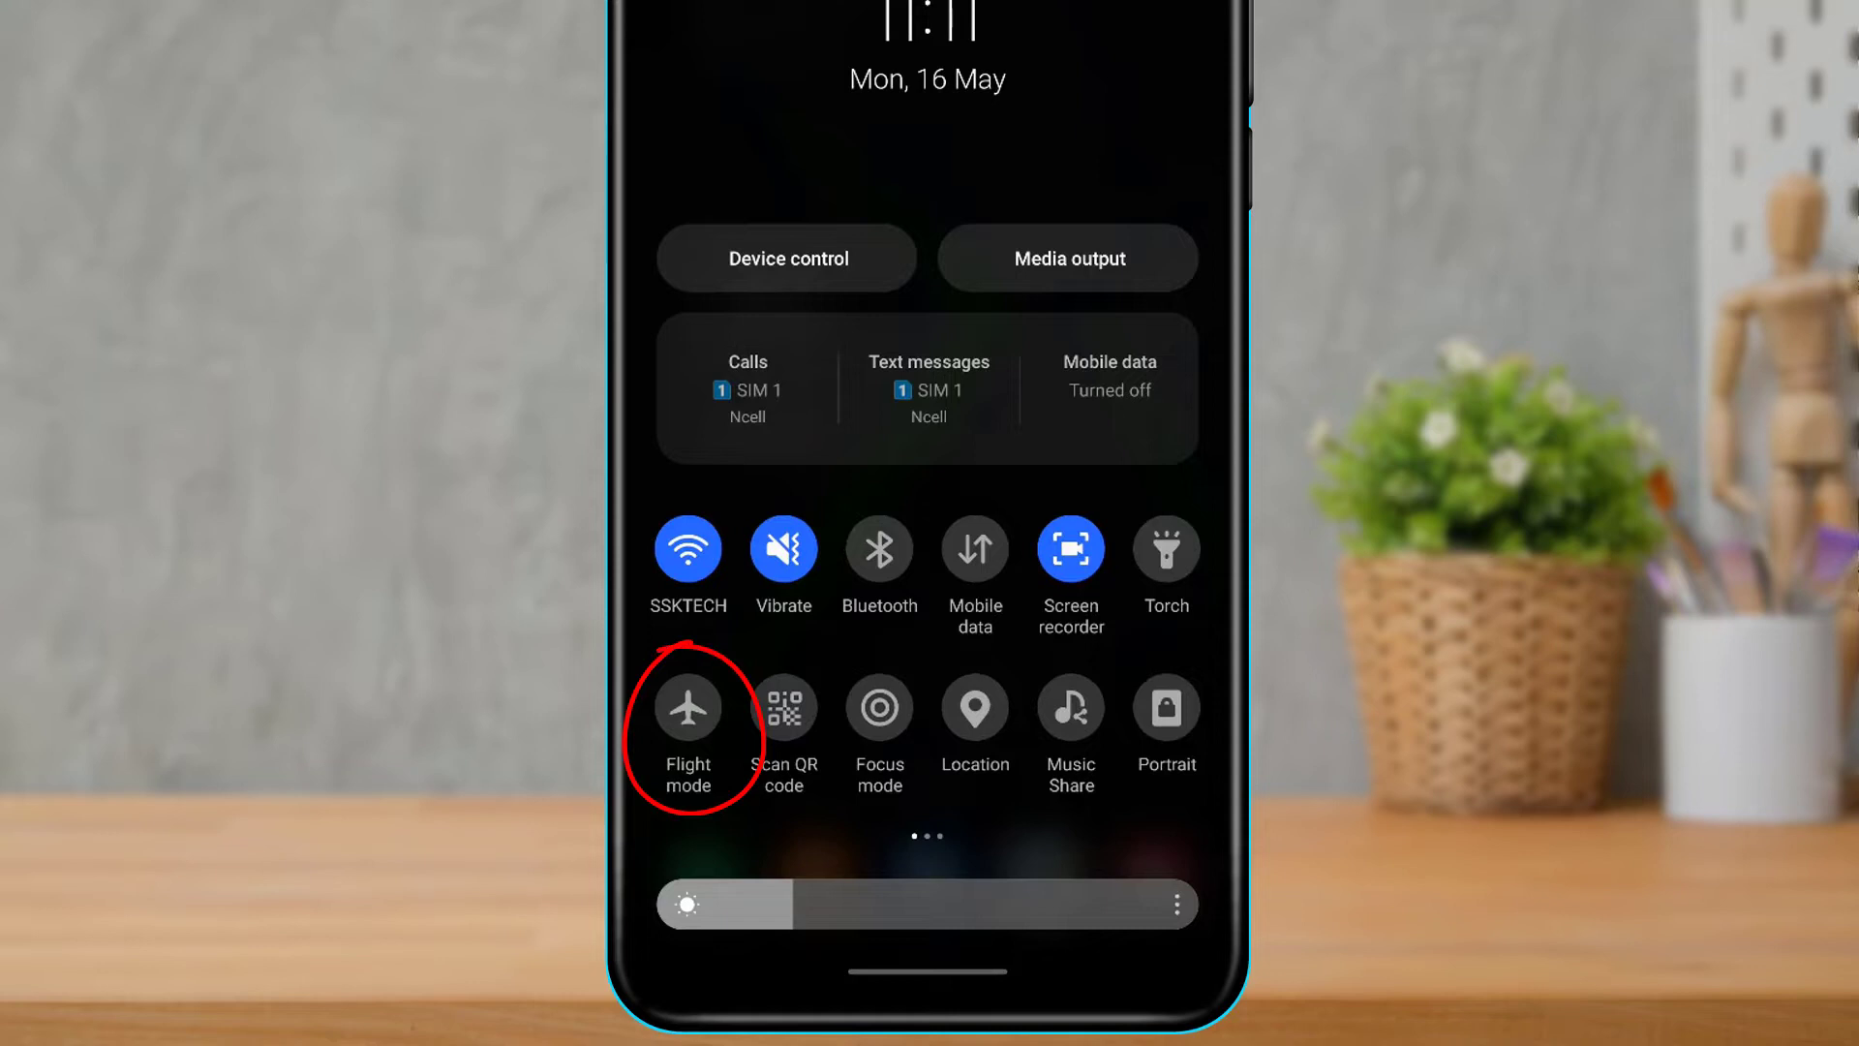
left_click(687, 708)
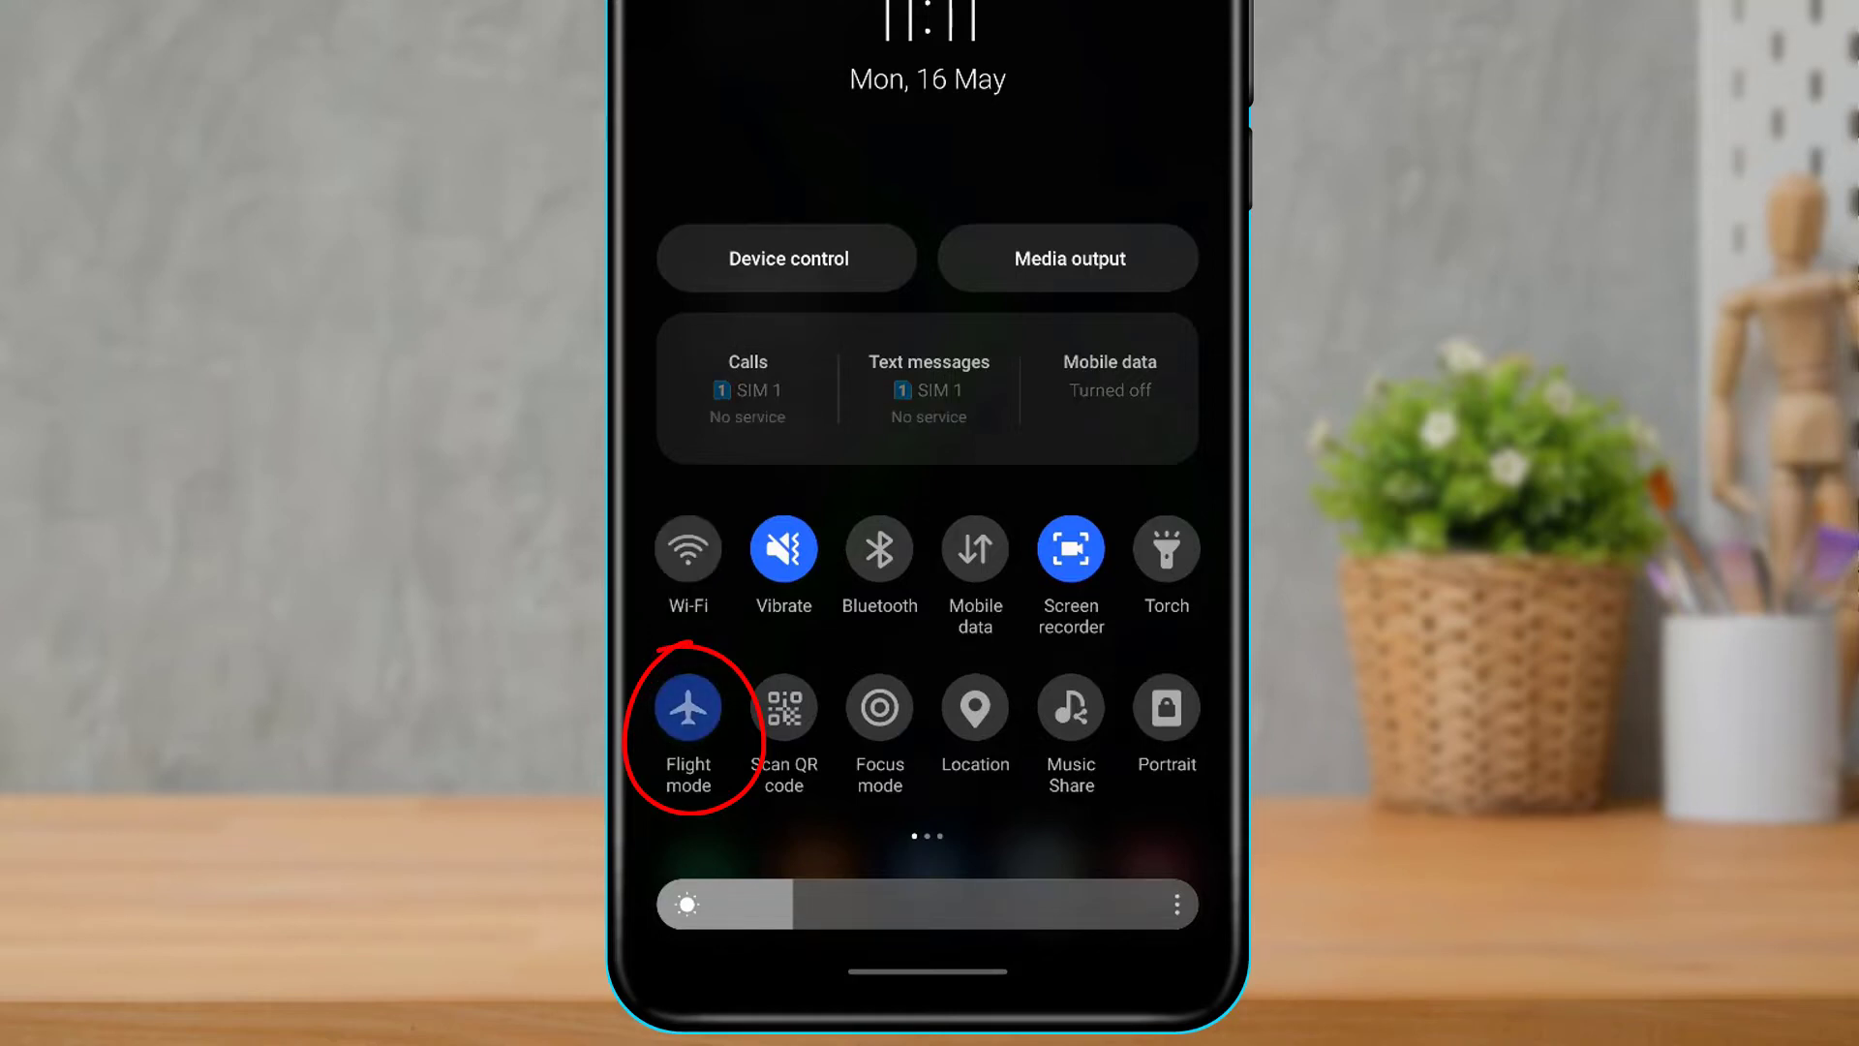
left_click(687, 708)
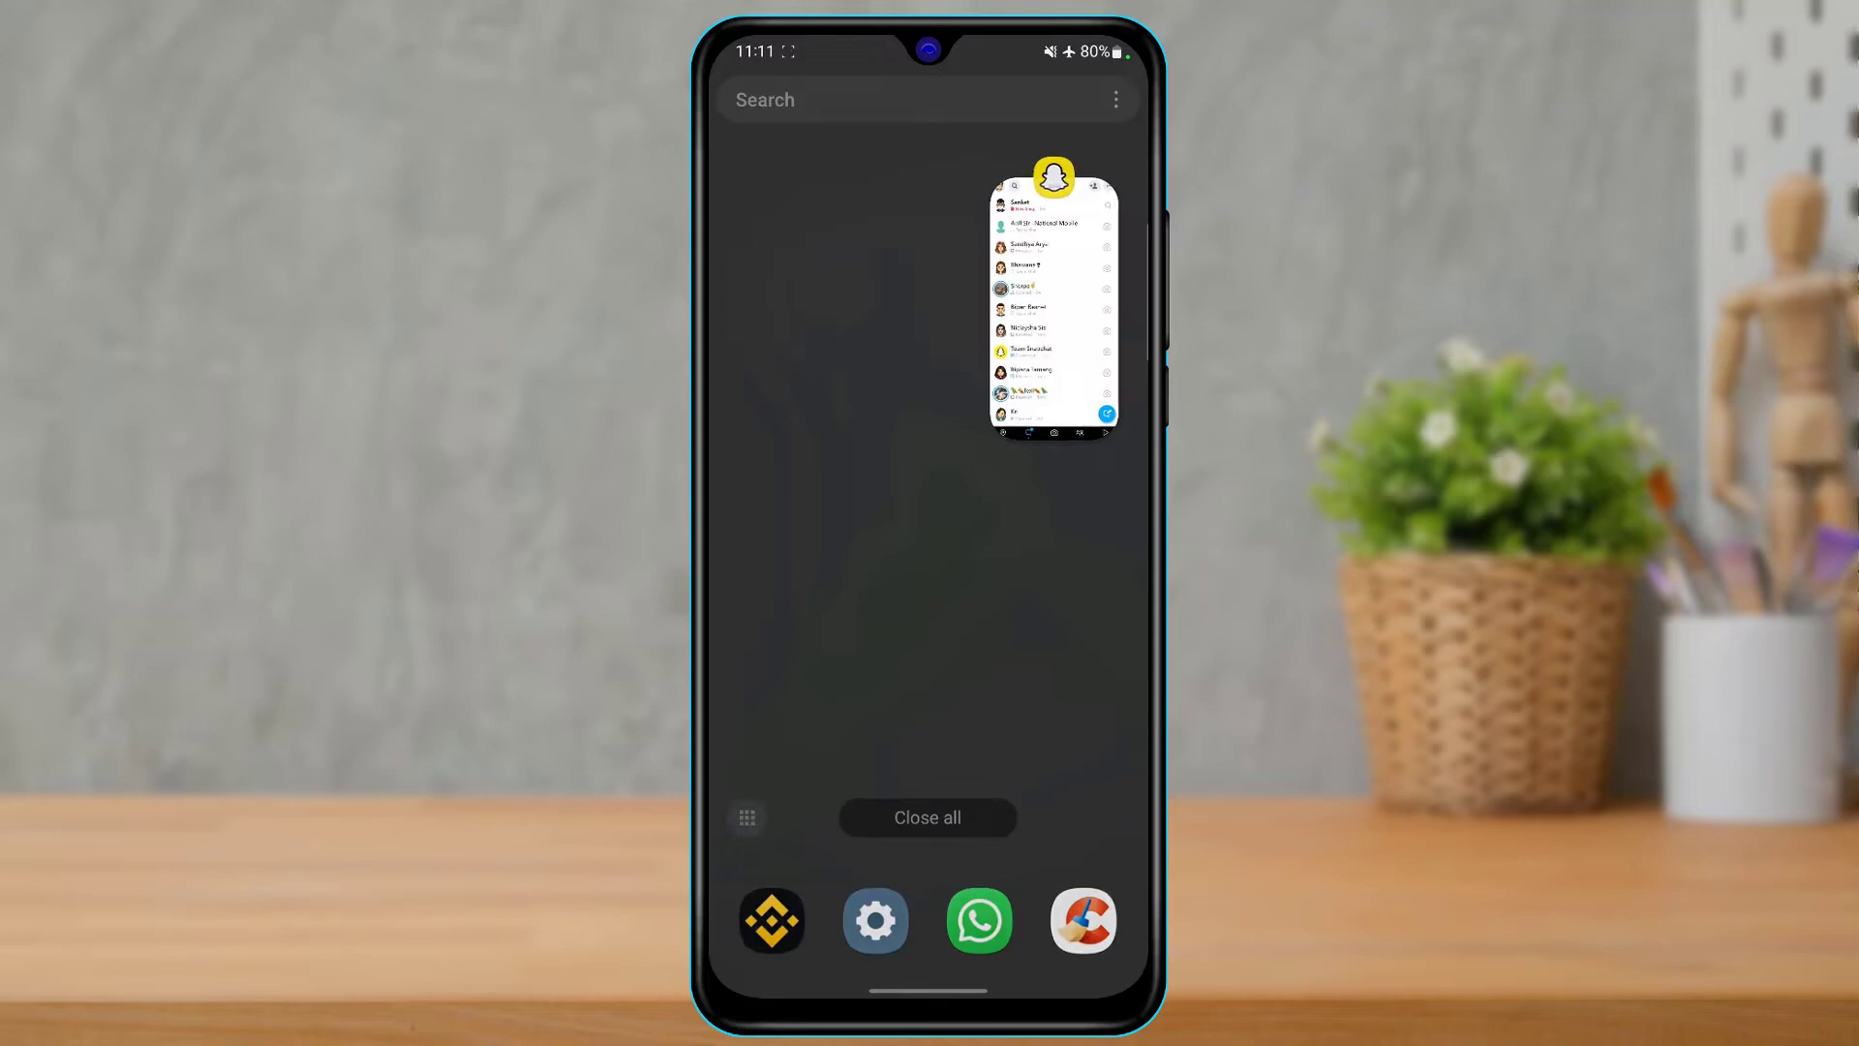
Reopen Snapchat offline and open the unopened New Snap in the chat list.
left_click(1052, 308)
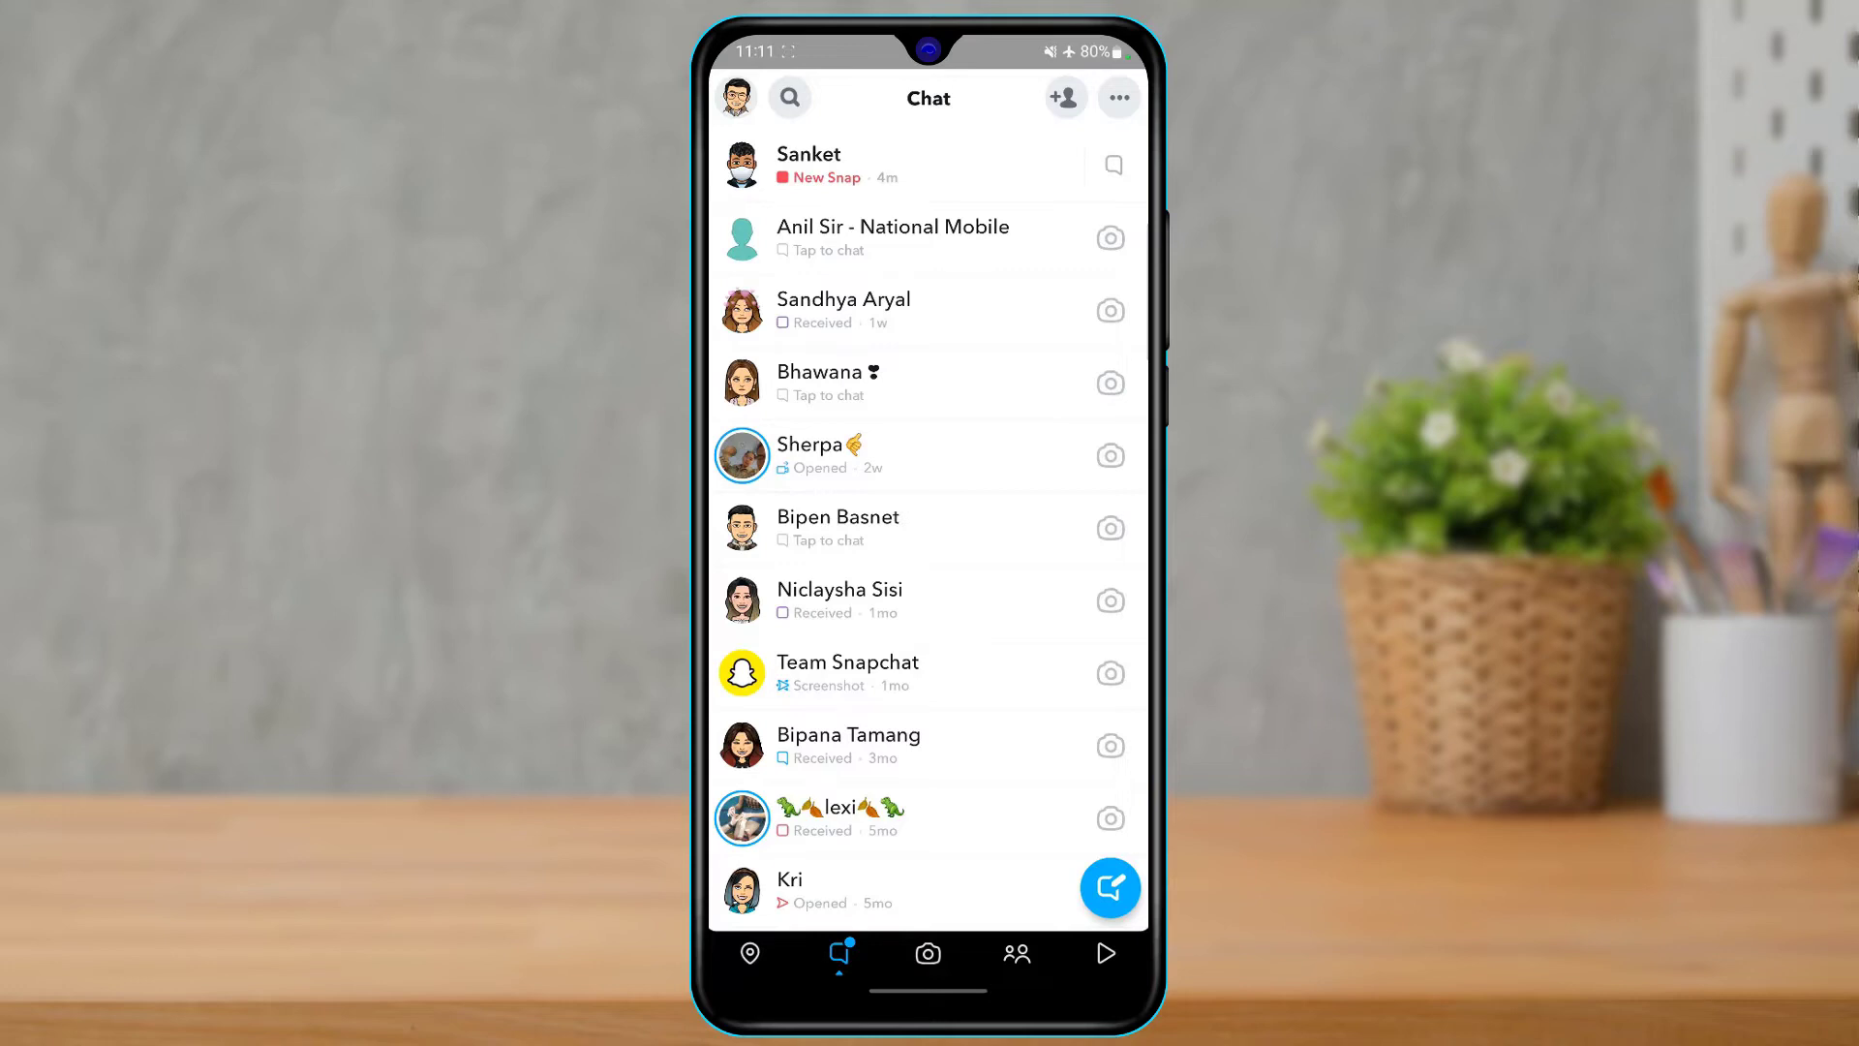
left_click(927, 952)
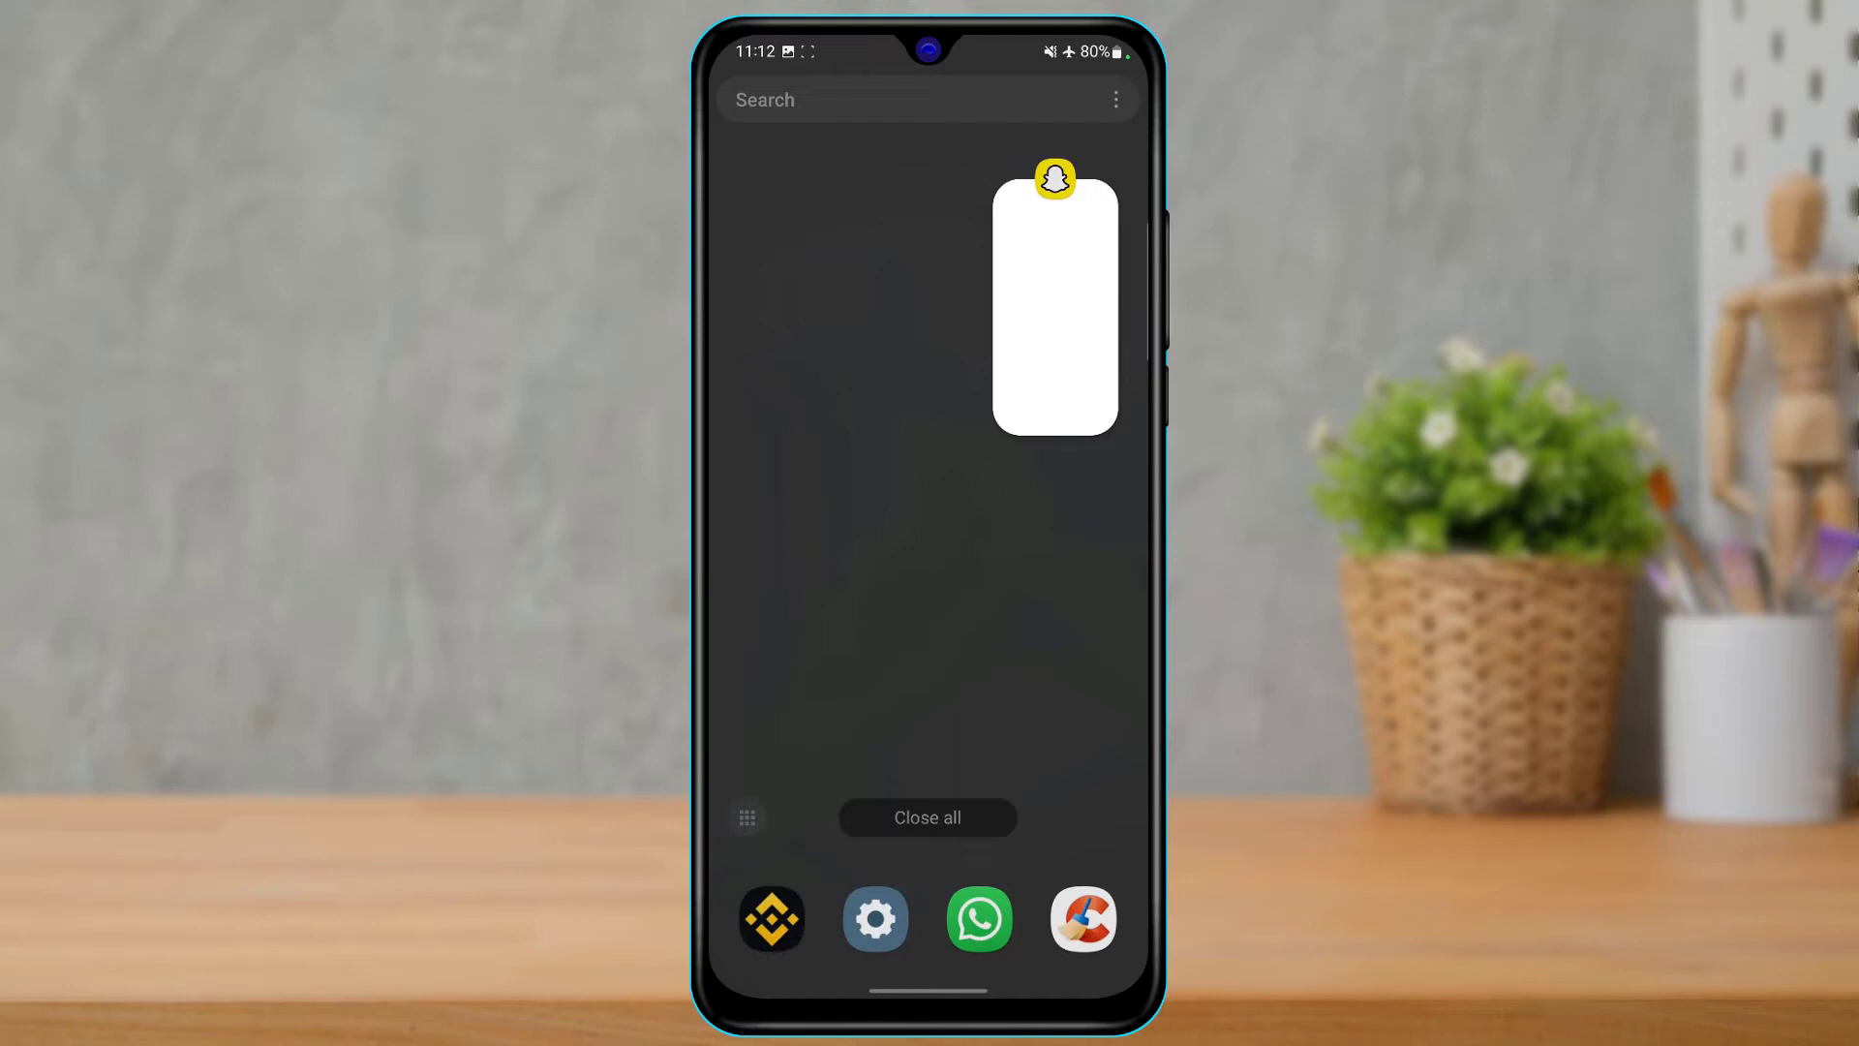
Return to Snapchat and reach Settings via the Bitmoji profile's gear icon.
left_click(1054, 311)
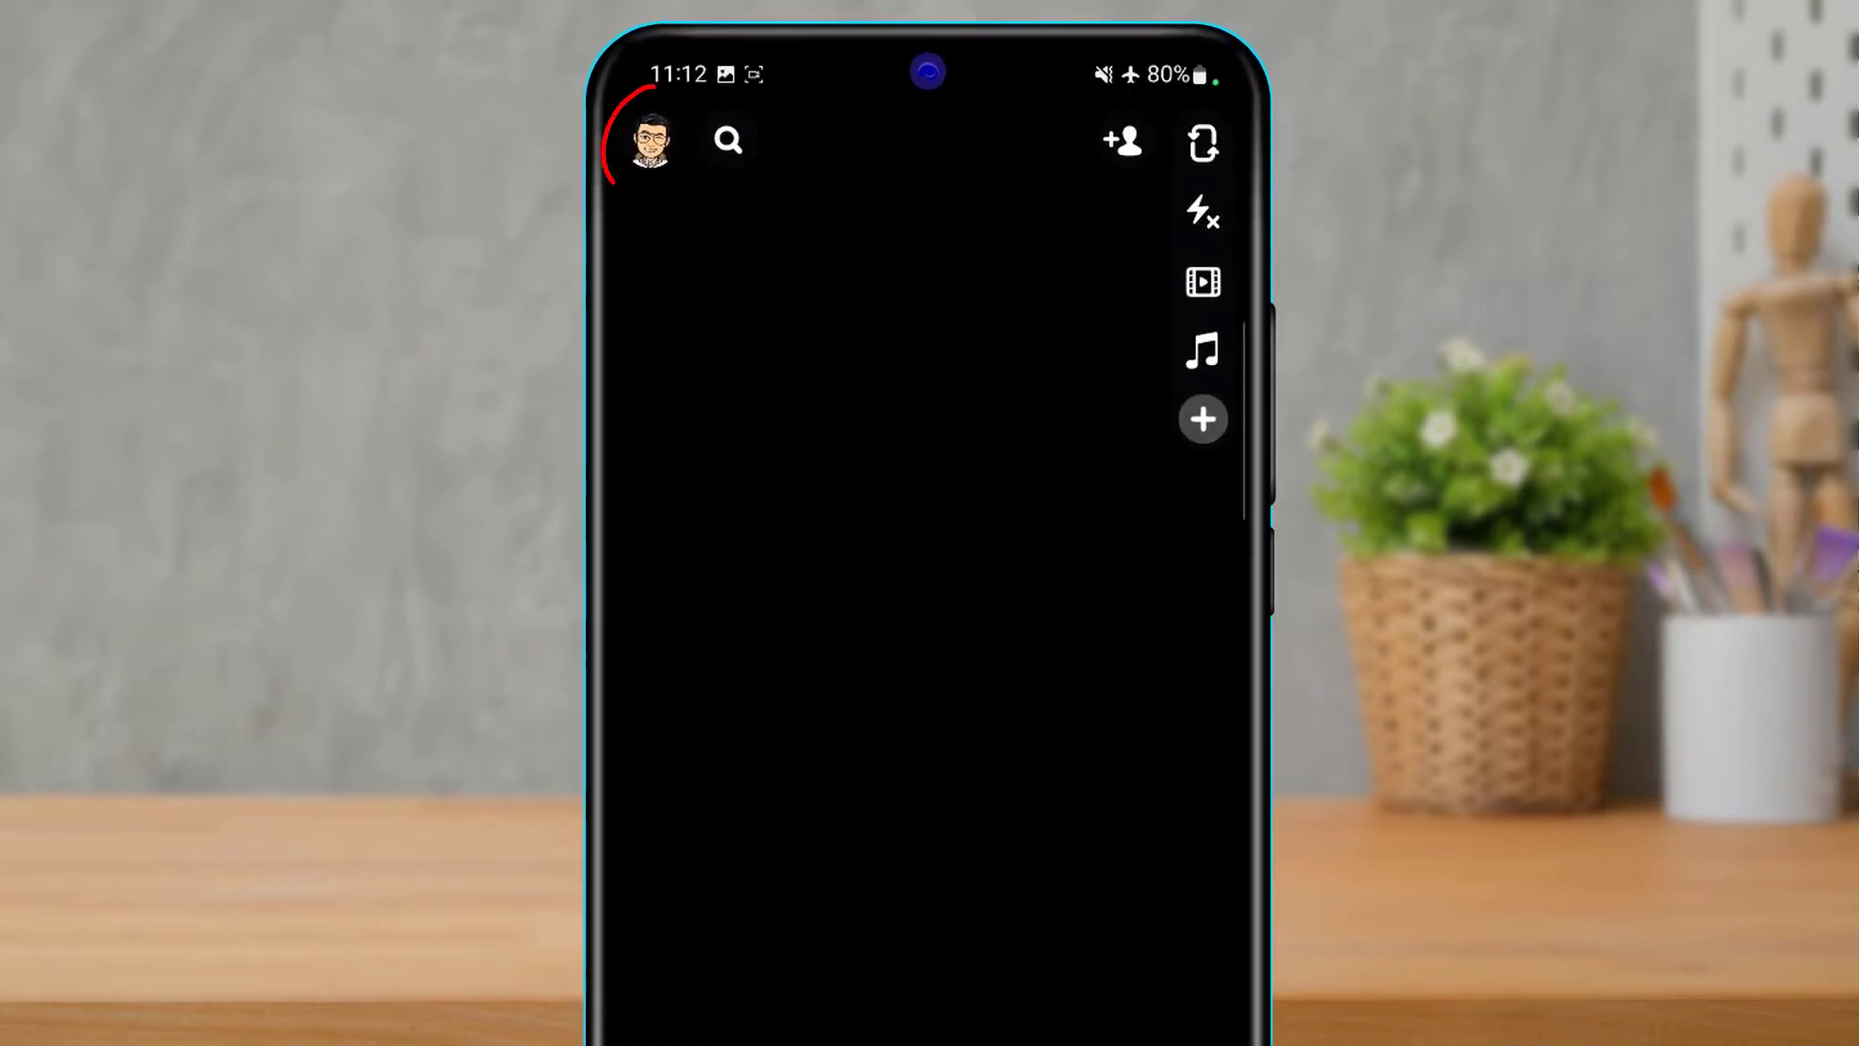
left_click(646, 141)
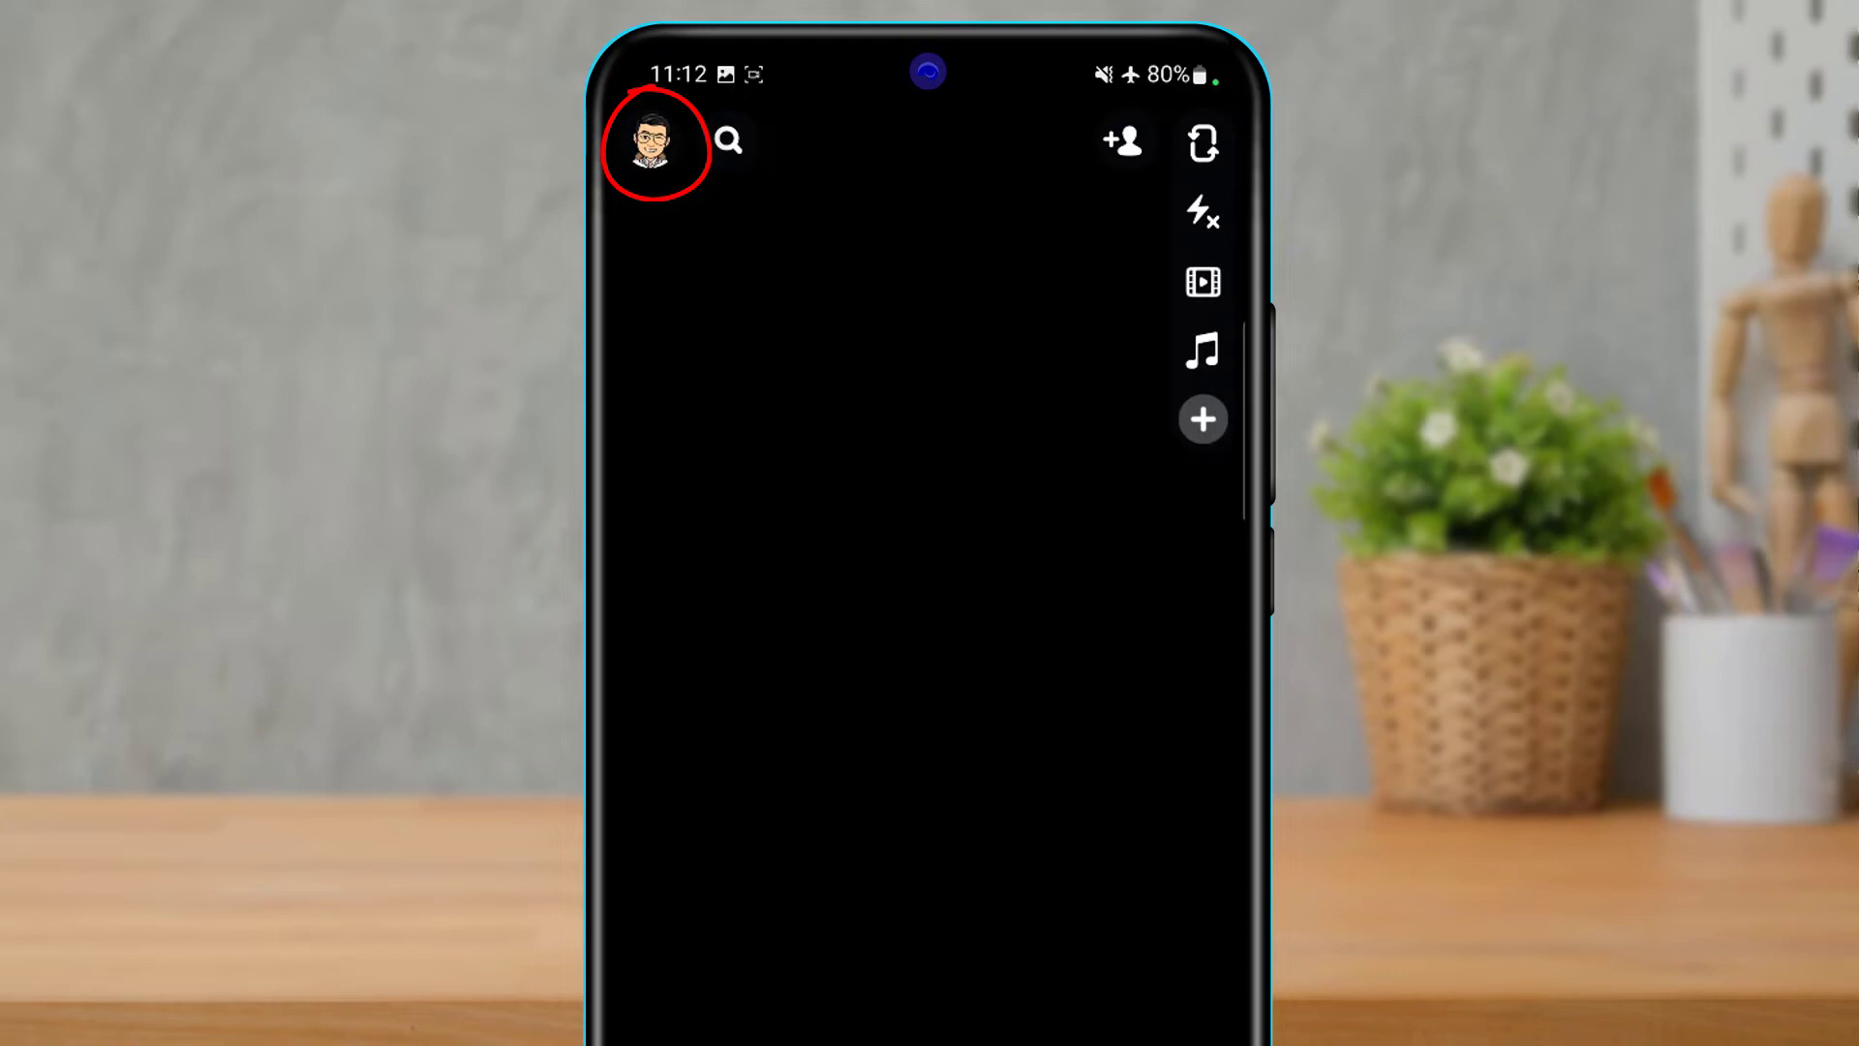
left_click(652, 143)
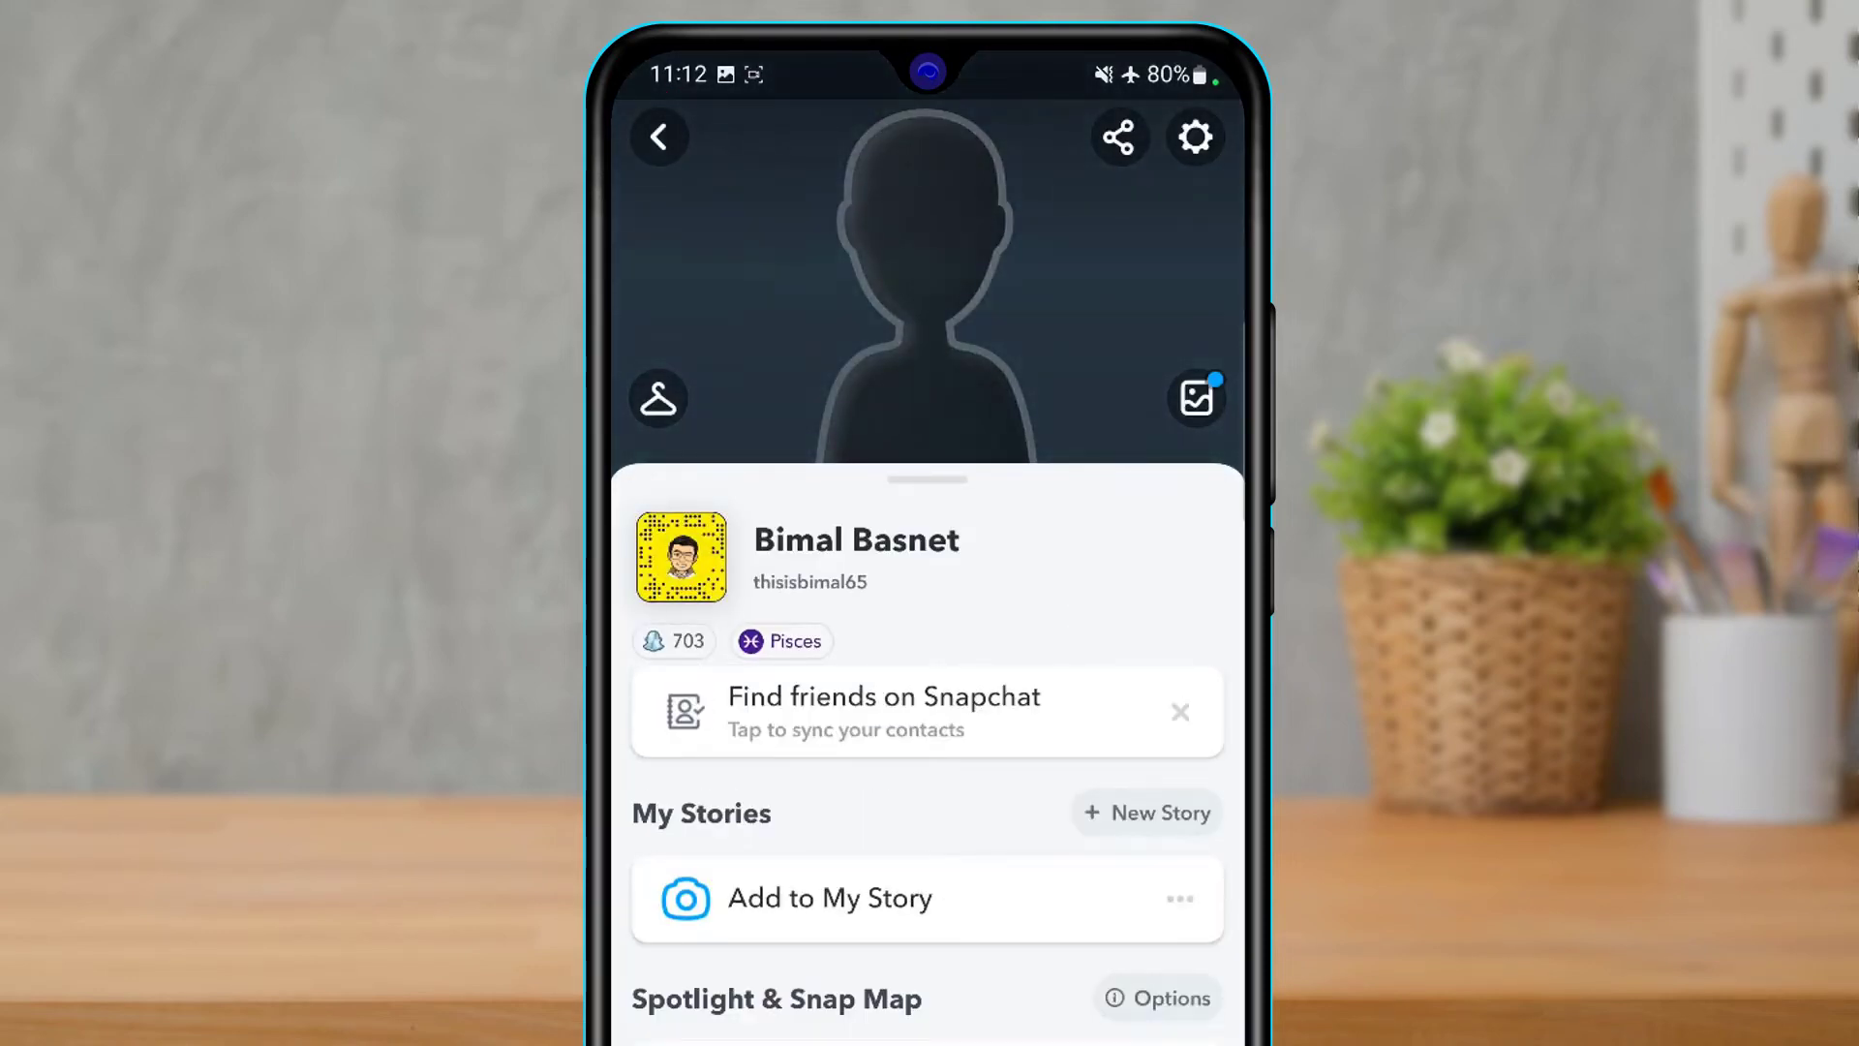
left_click(1195, 136)
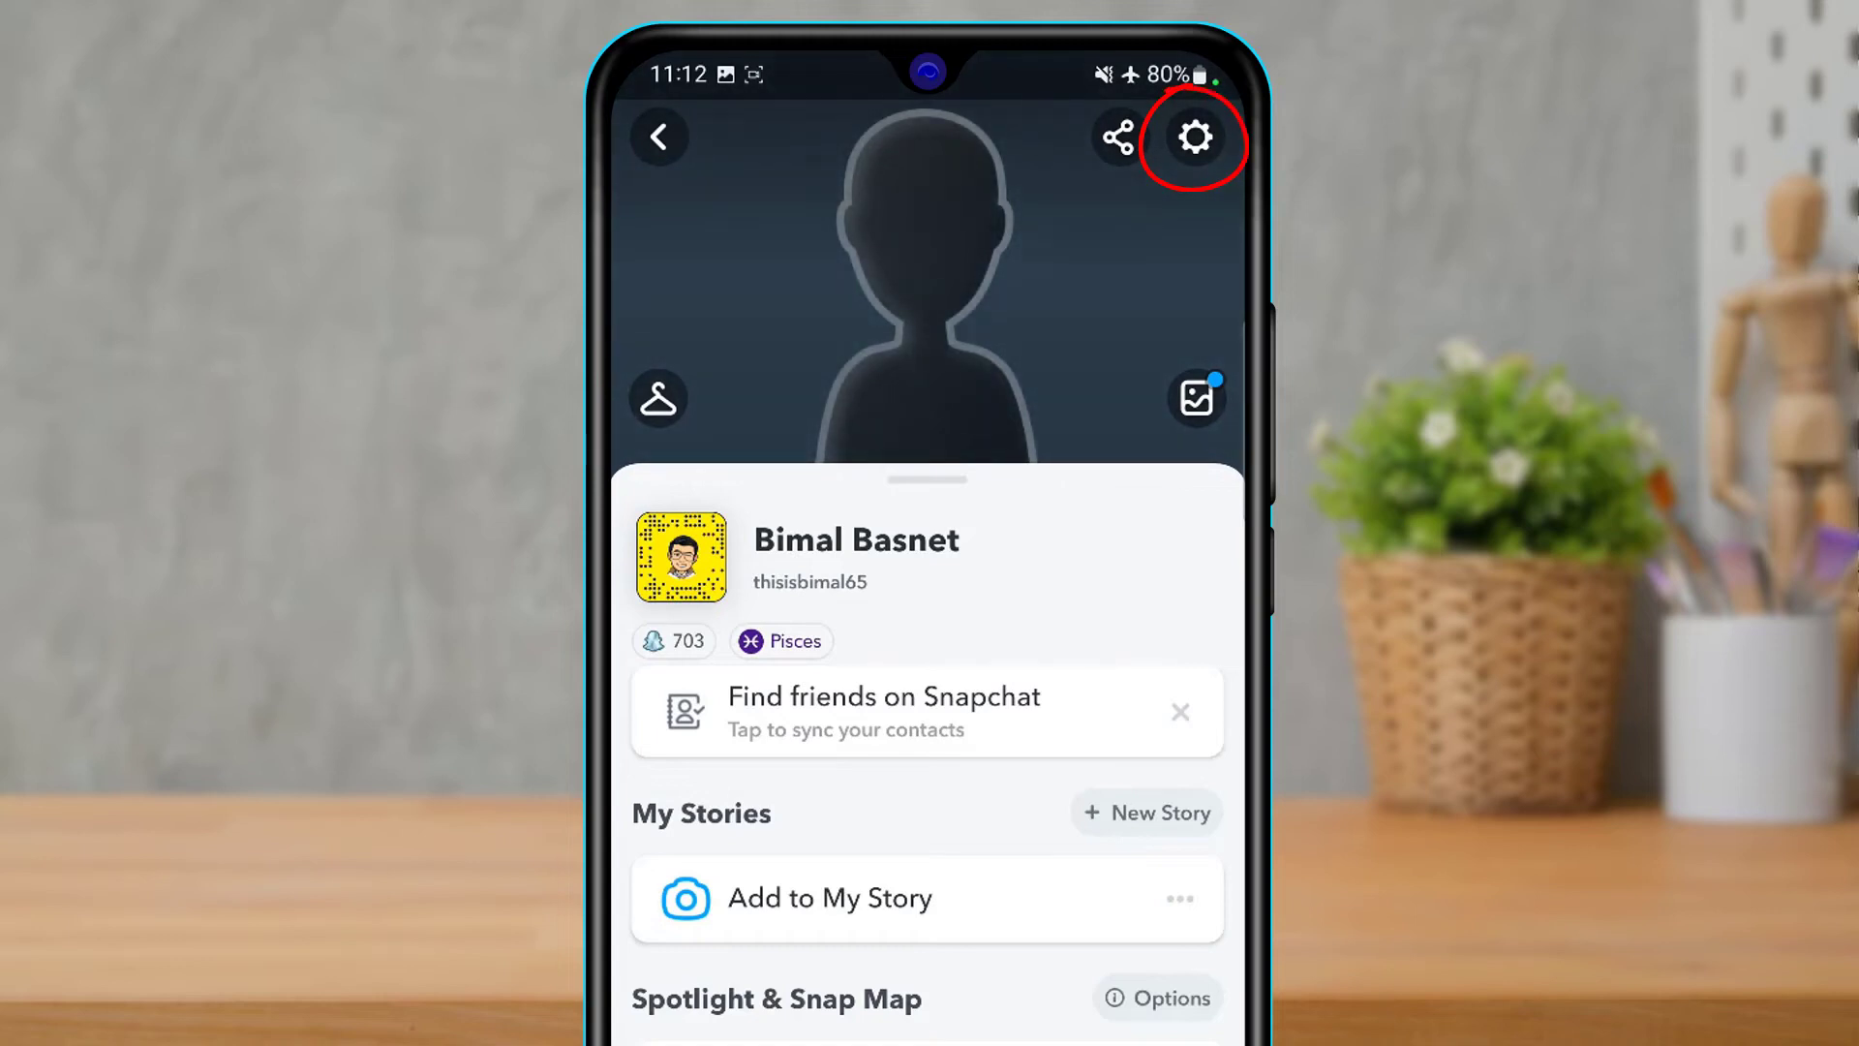
left_click(1194, 137)
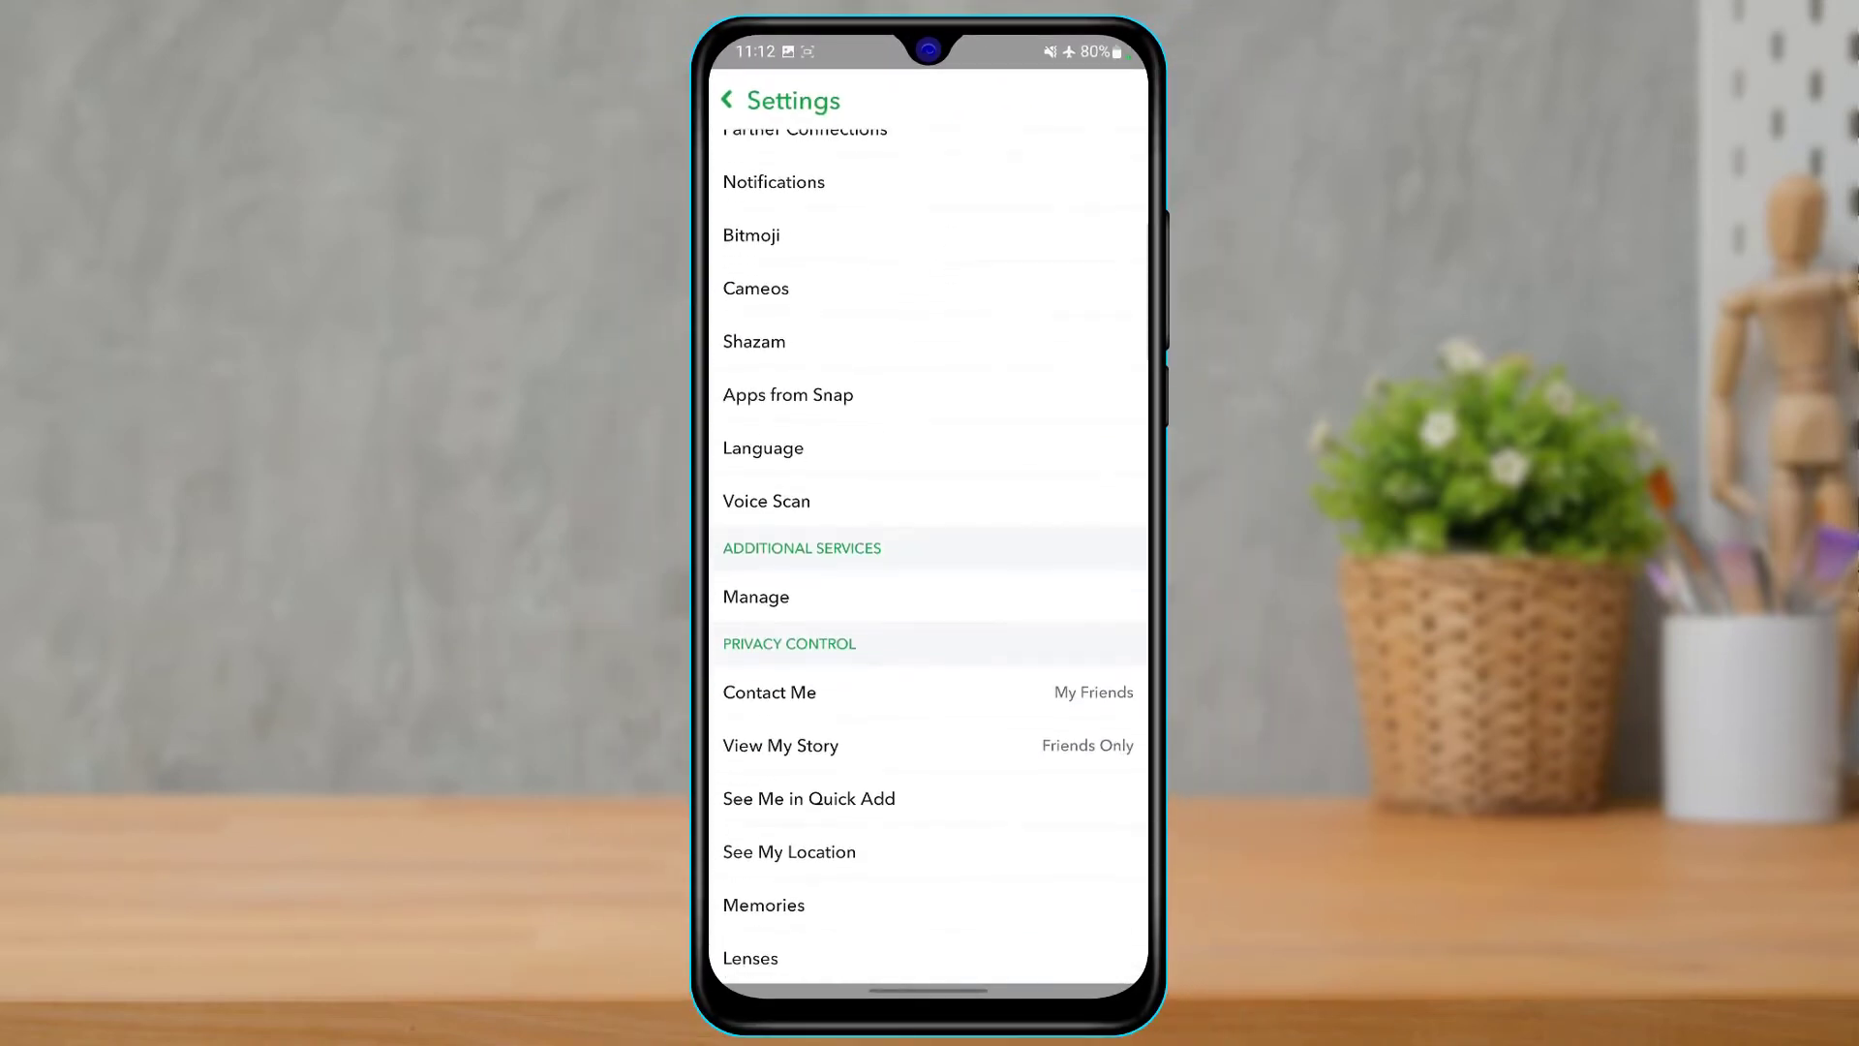
Clear Snapchat's cache from Account Actions and confirm with Continue.
scroll("down", 3)
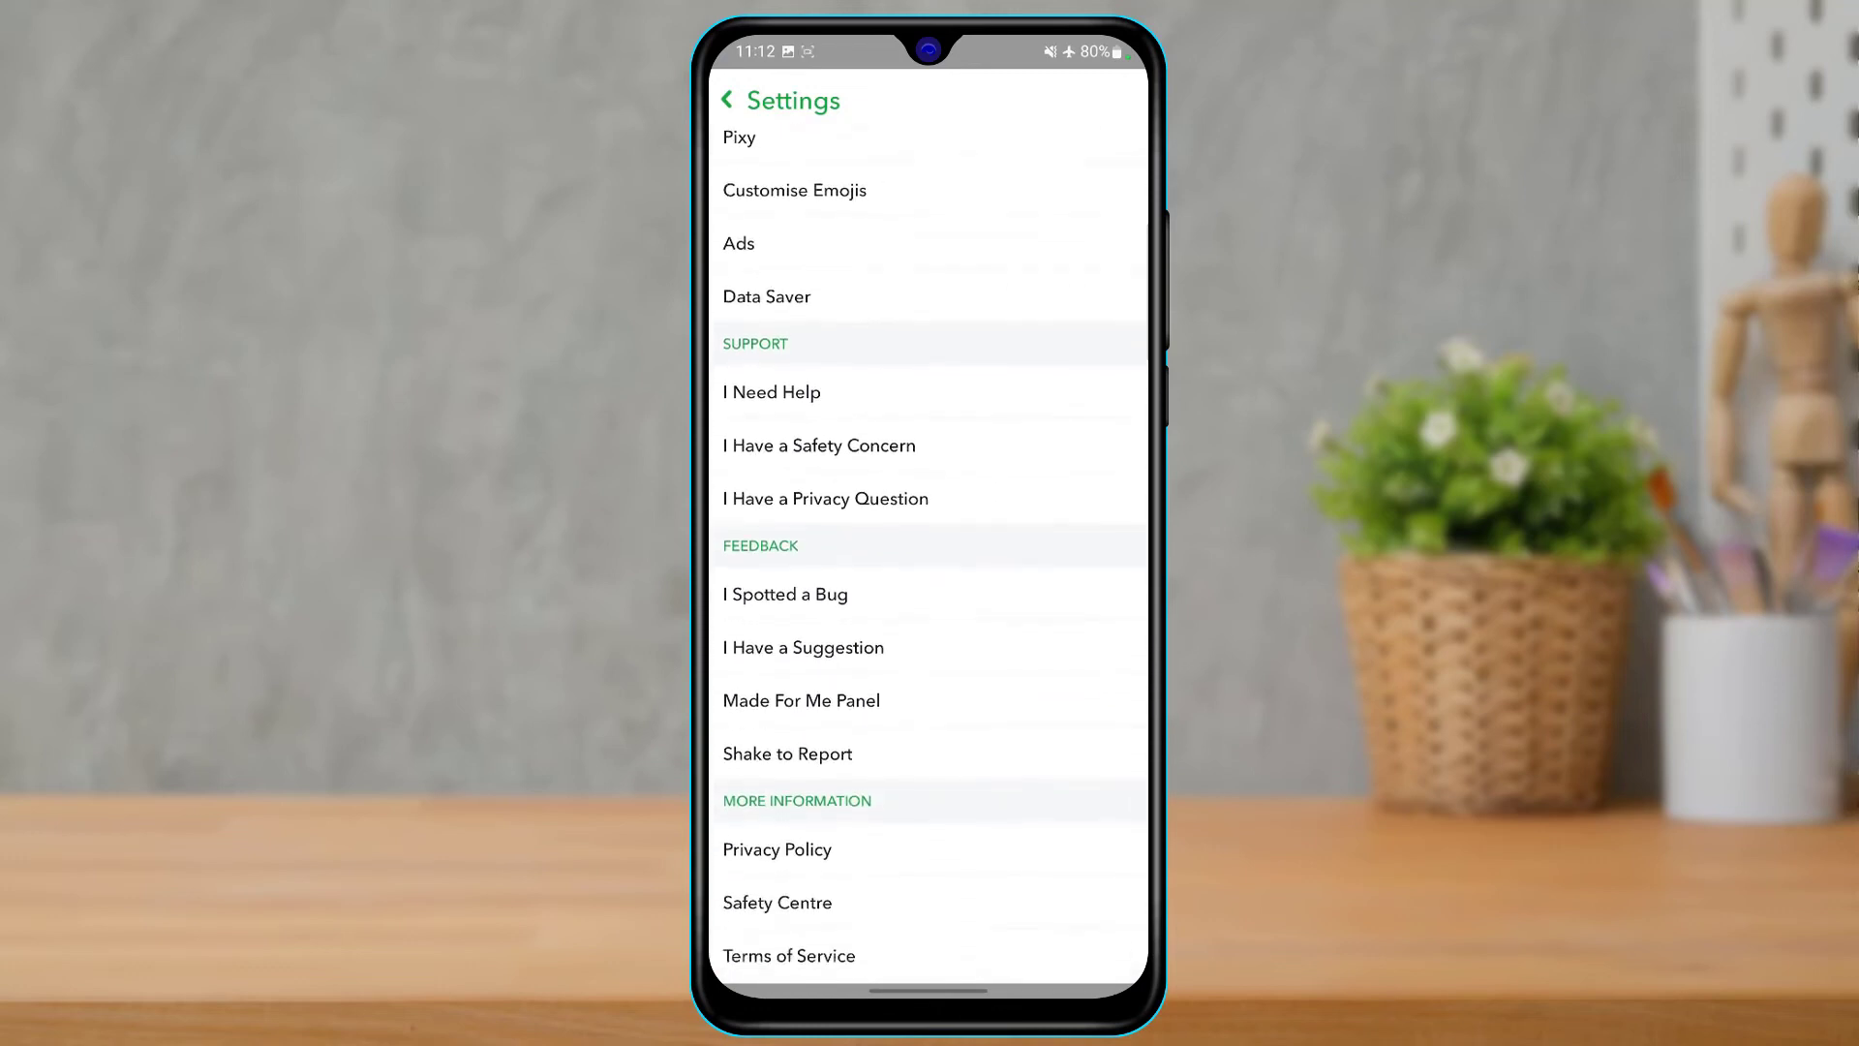
scroll("down", 3)
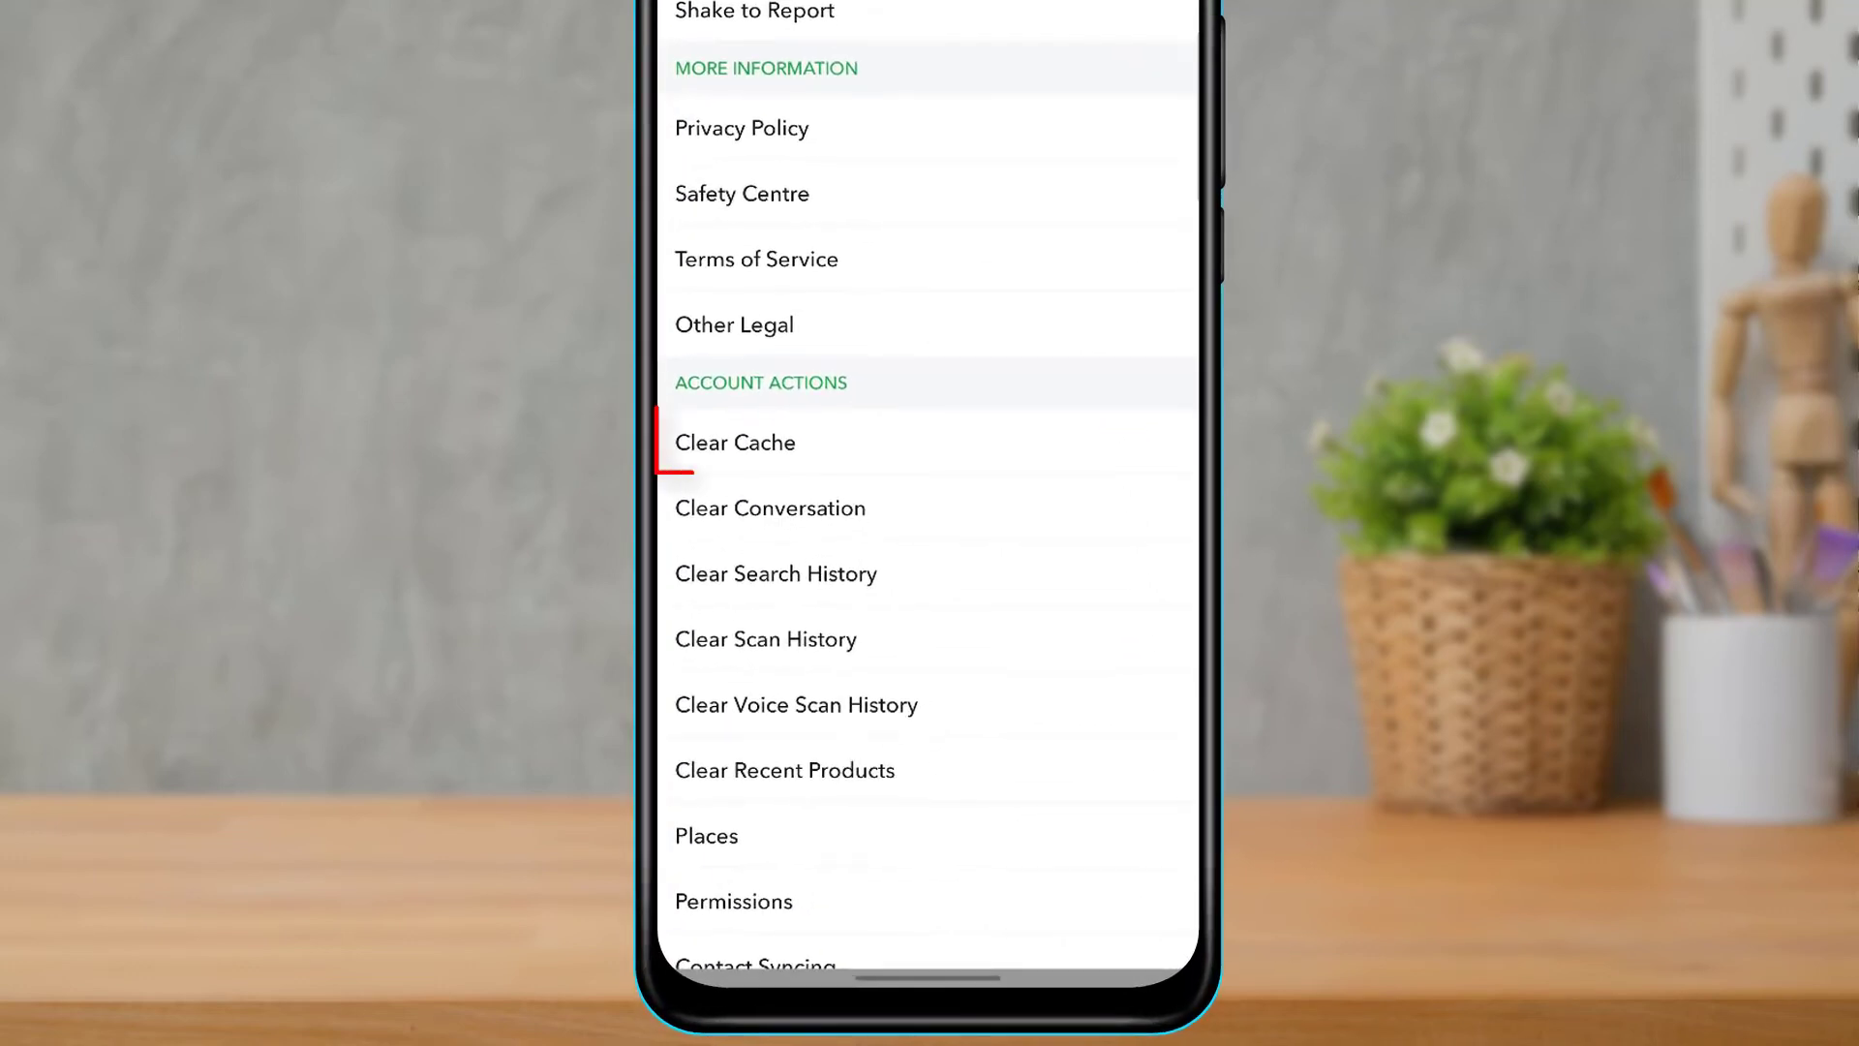
left_click(735, 442)
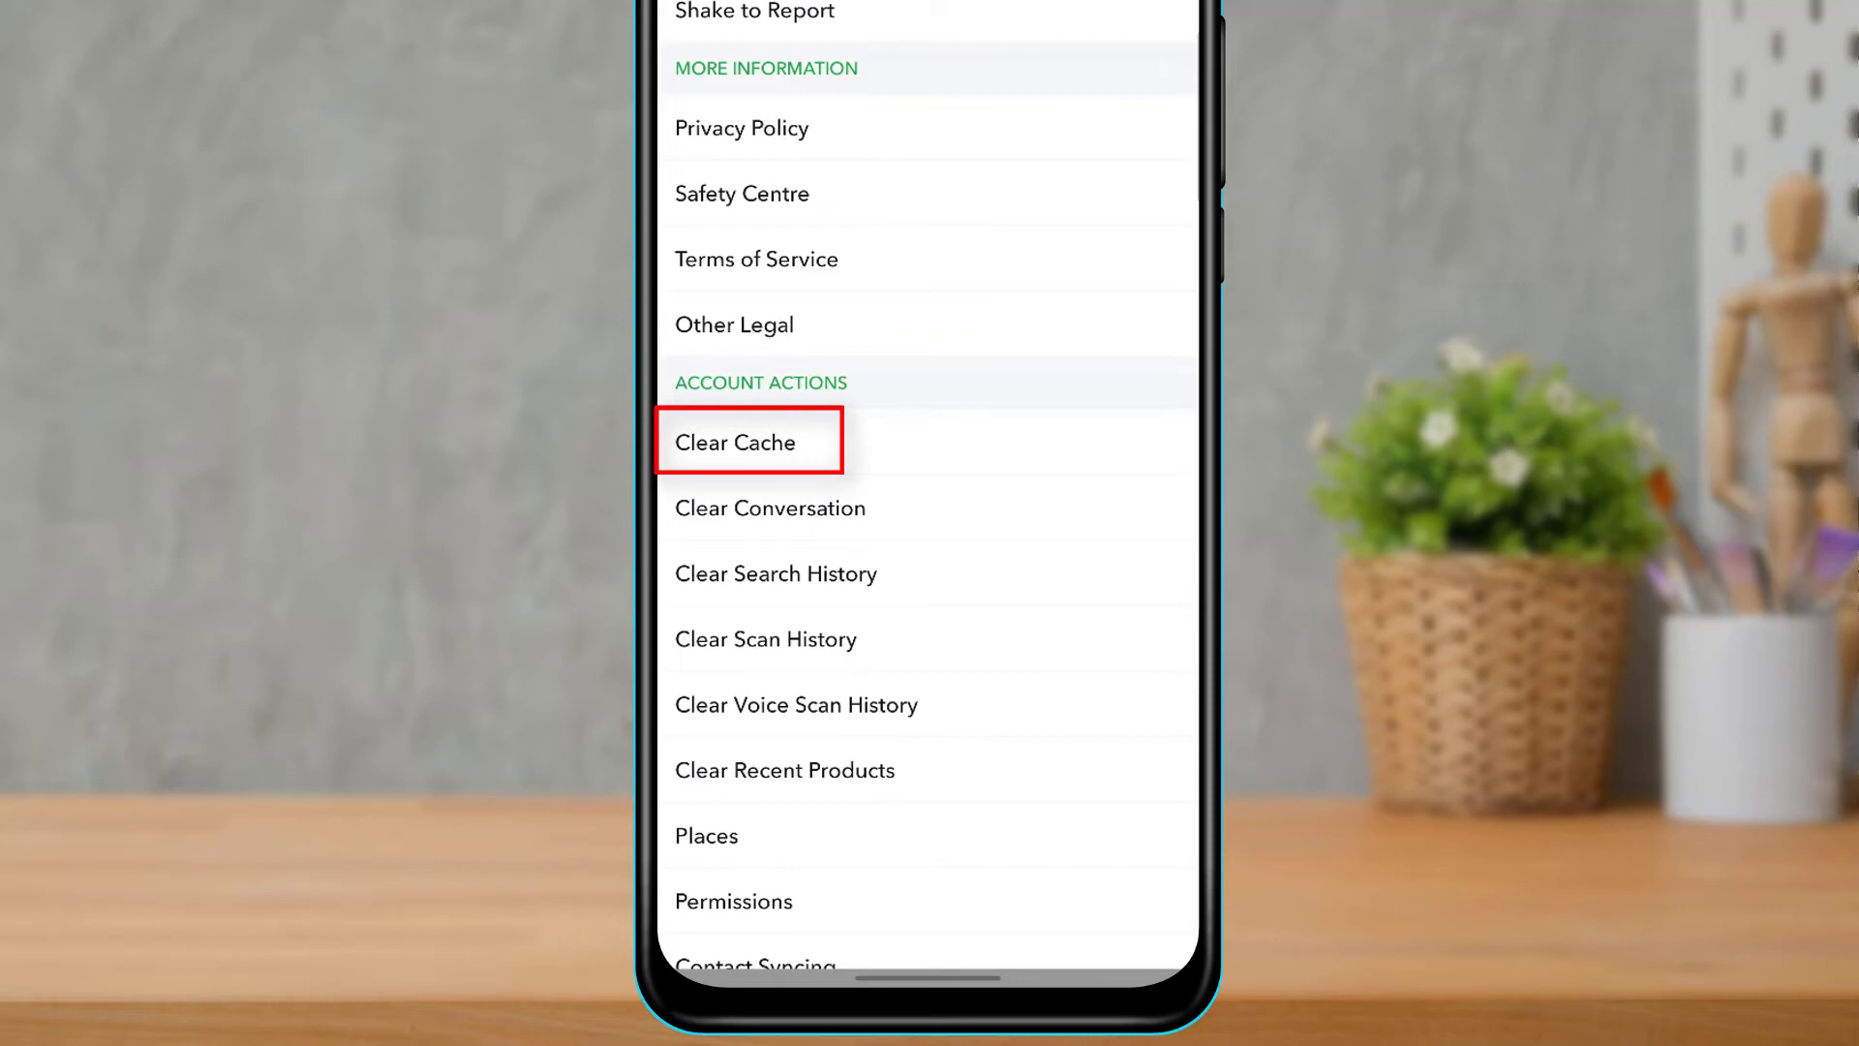
left_click(735, 442)
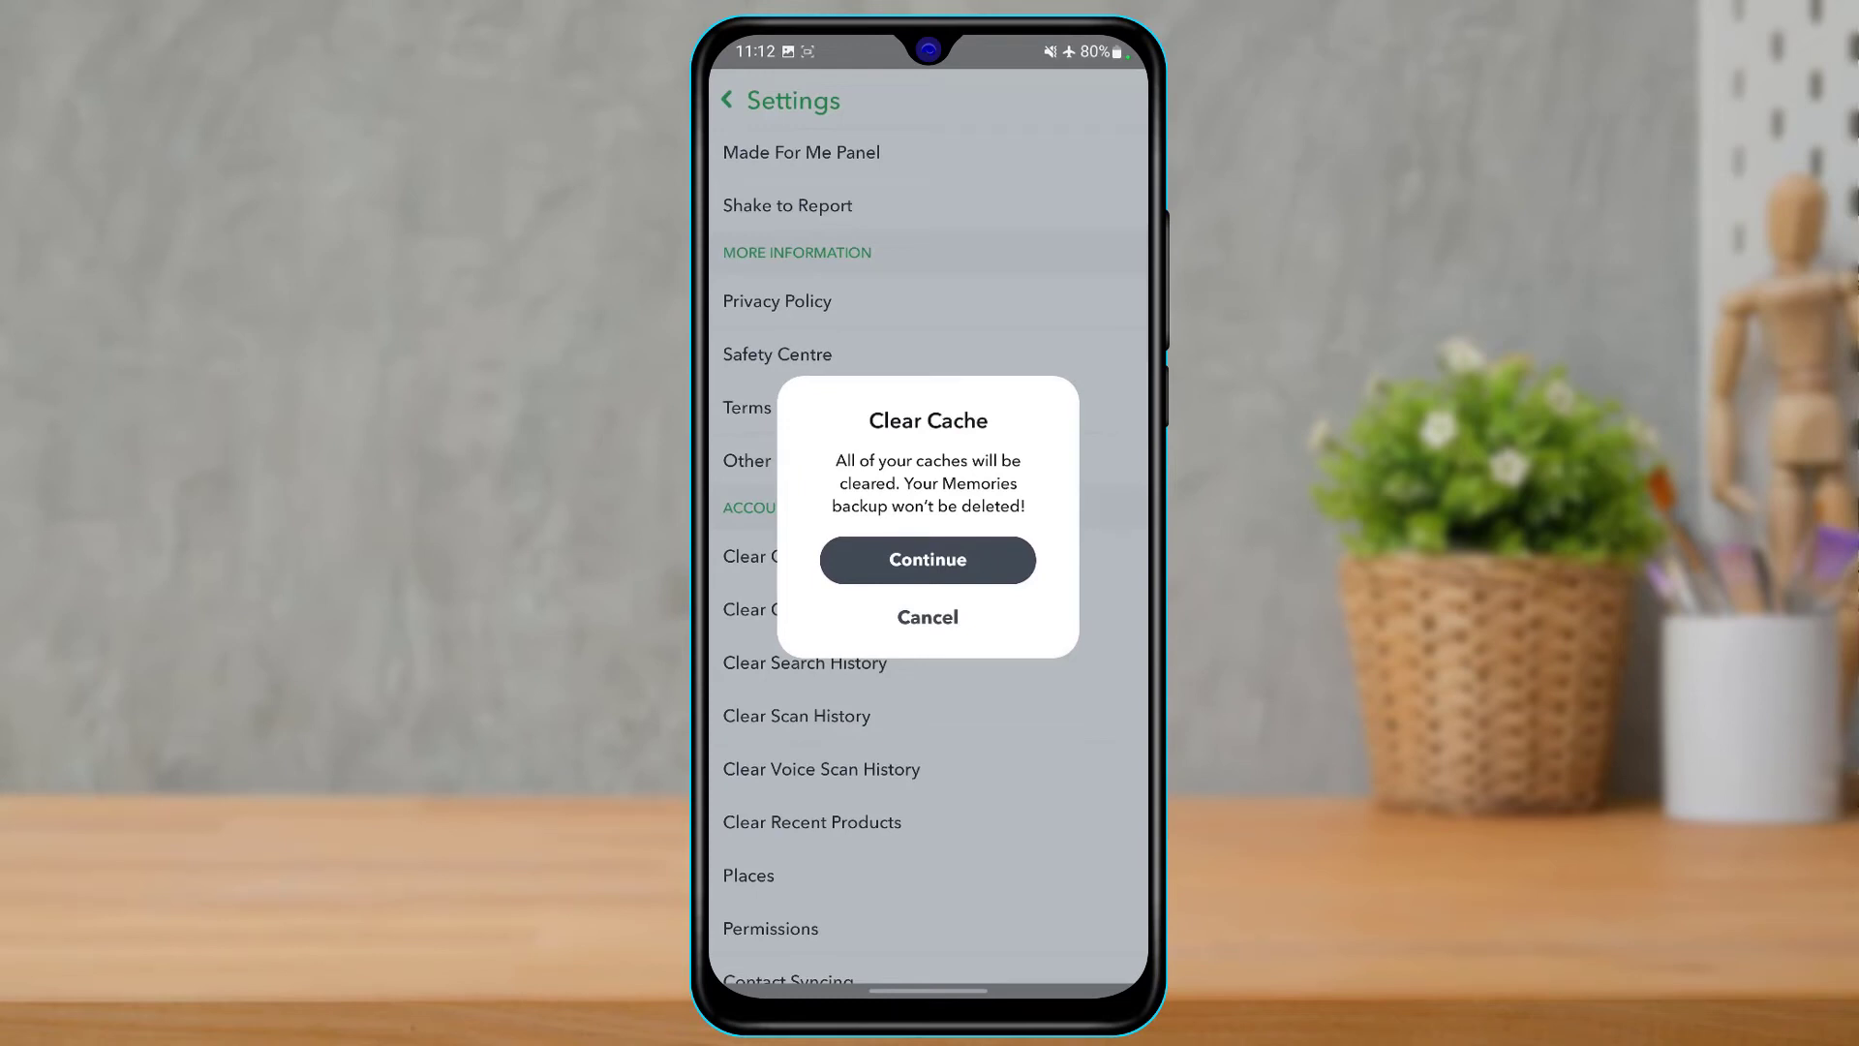
left_click(927, 559)
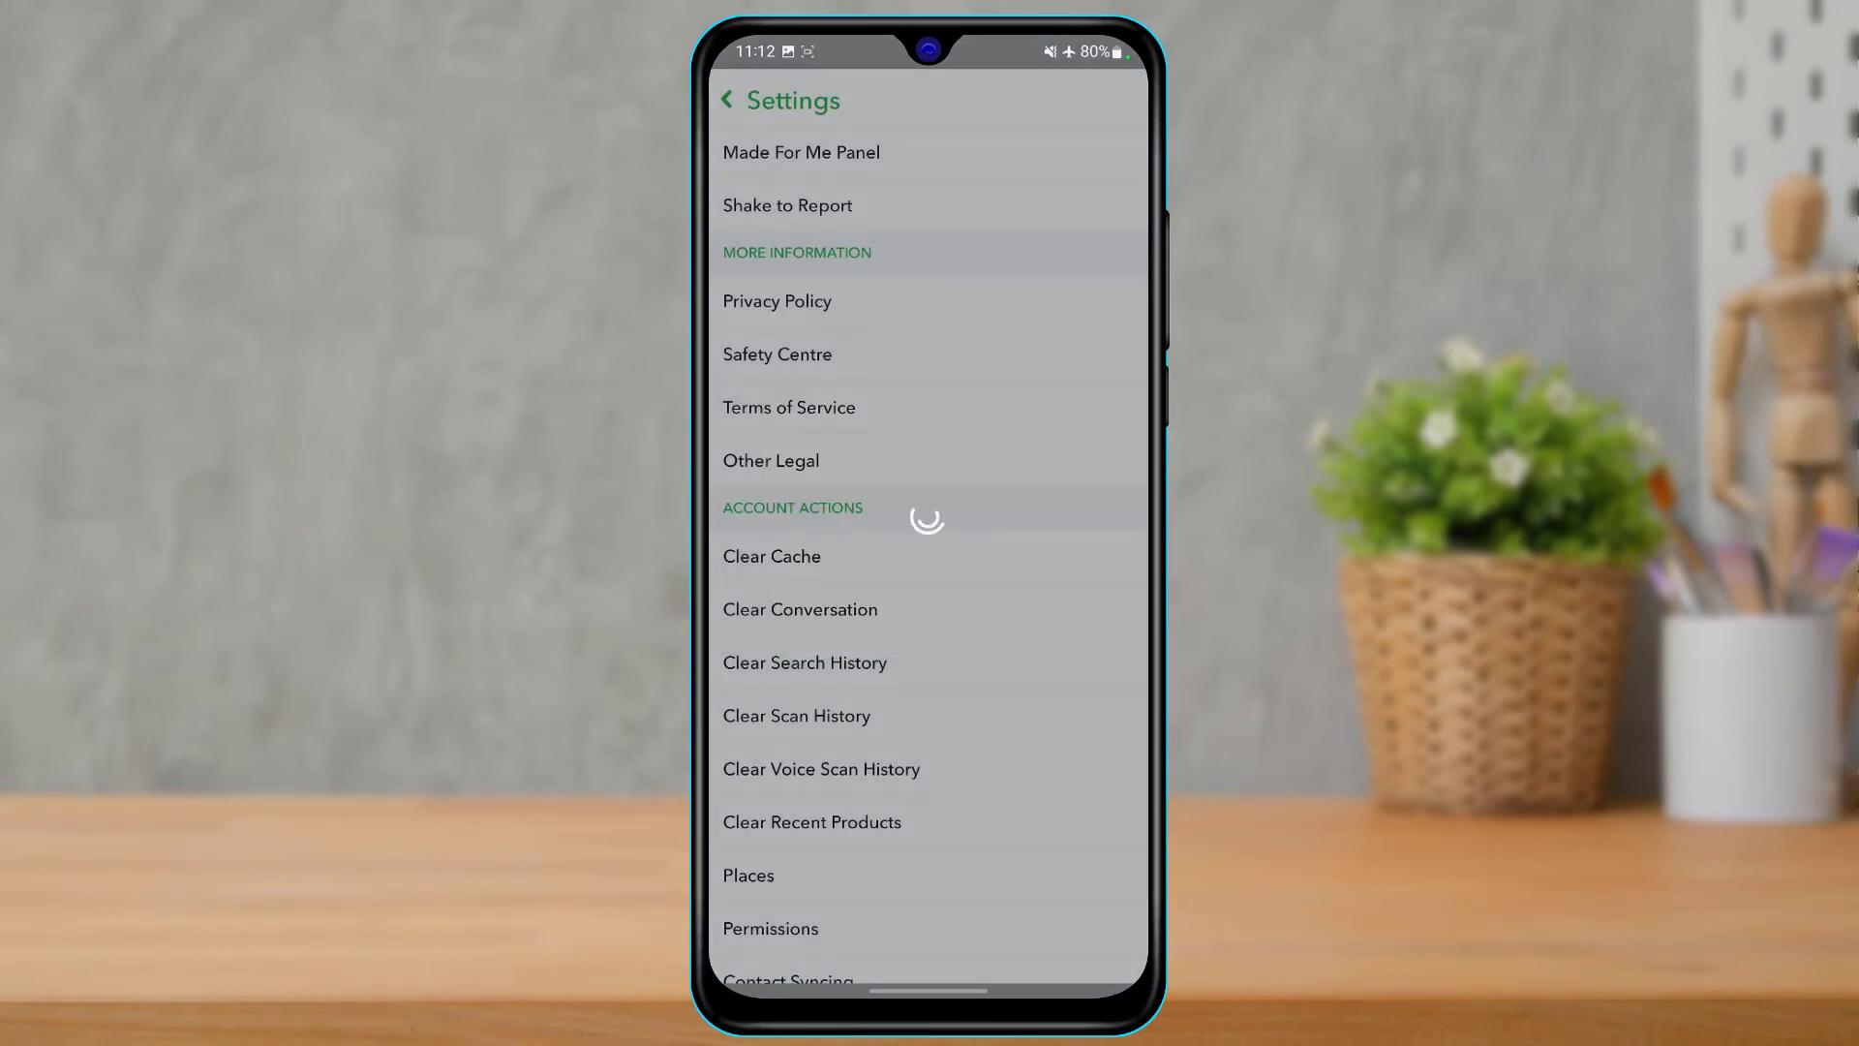
left_click(771, 556)
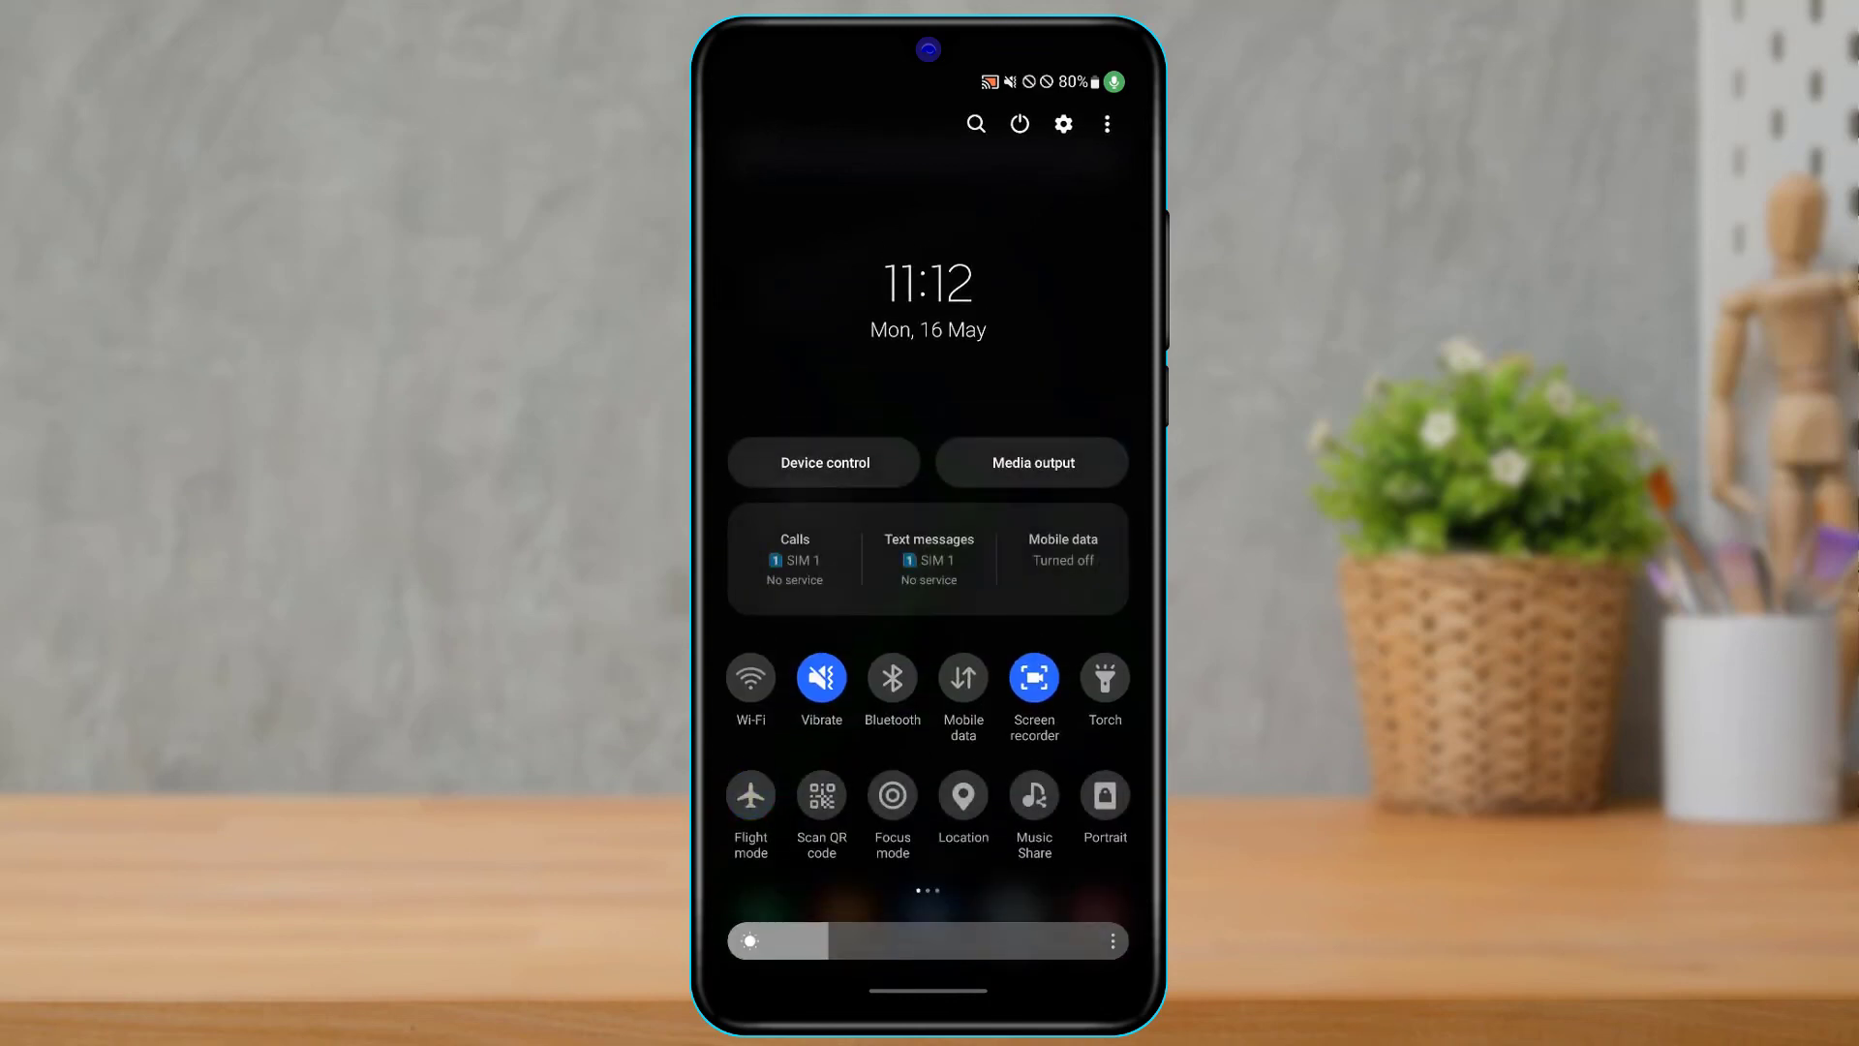
Enable the Wi-Fi tile in quick settings.
left_click(750, 676)
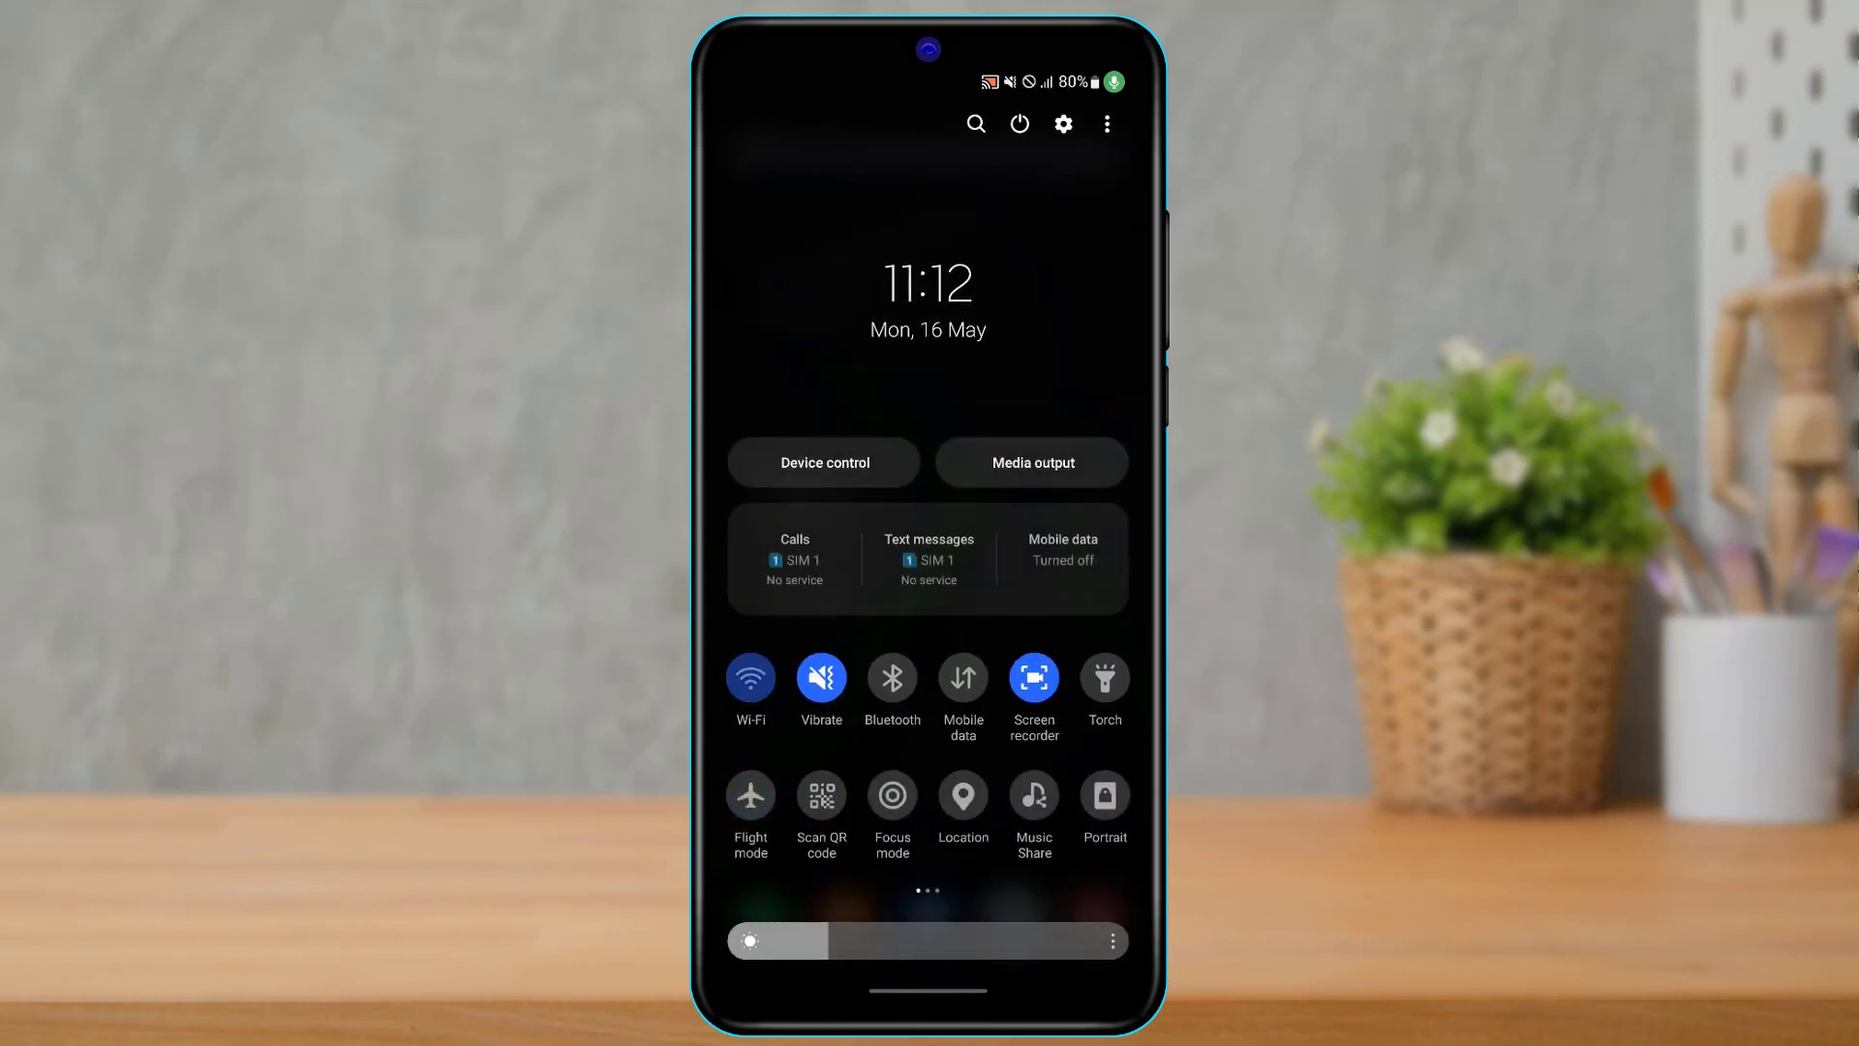